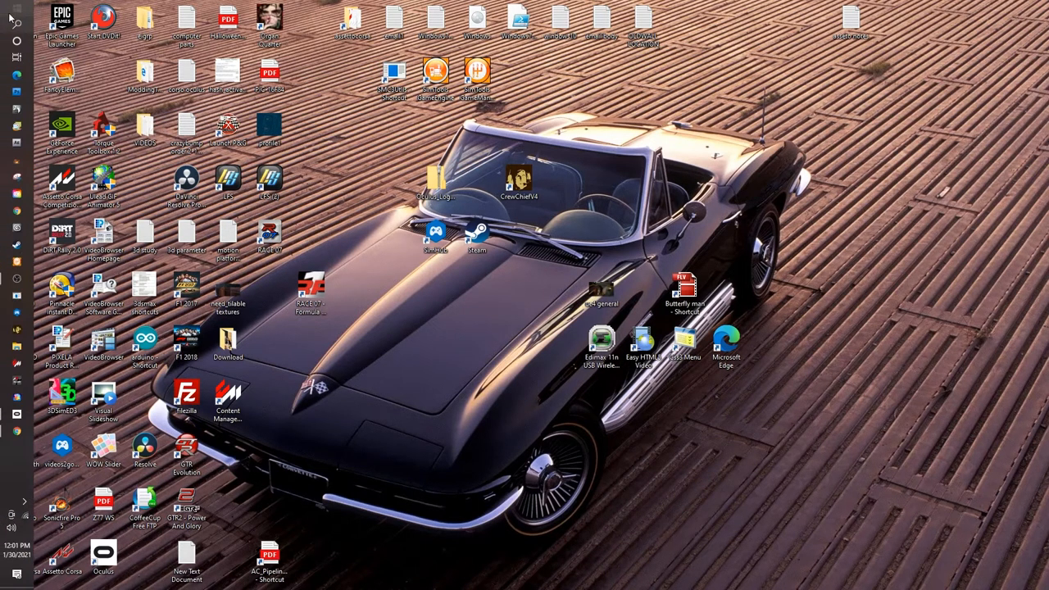
Search the Start menu for Control Panel and open its System page
{"action": "left_click", "coordinate": [12, 565]}
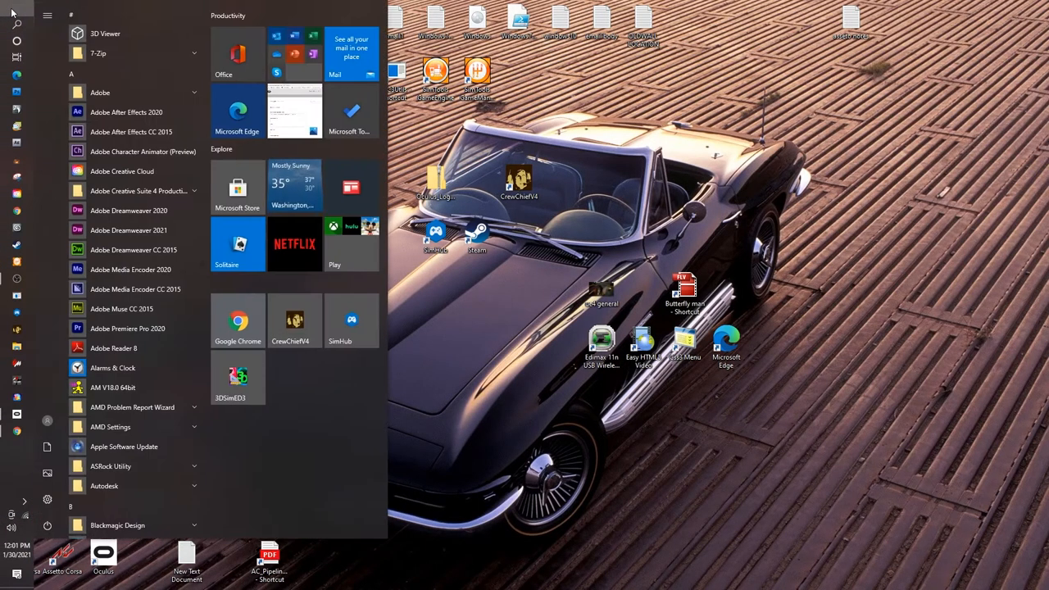
{"action": "type", "text": "c"}
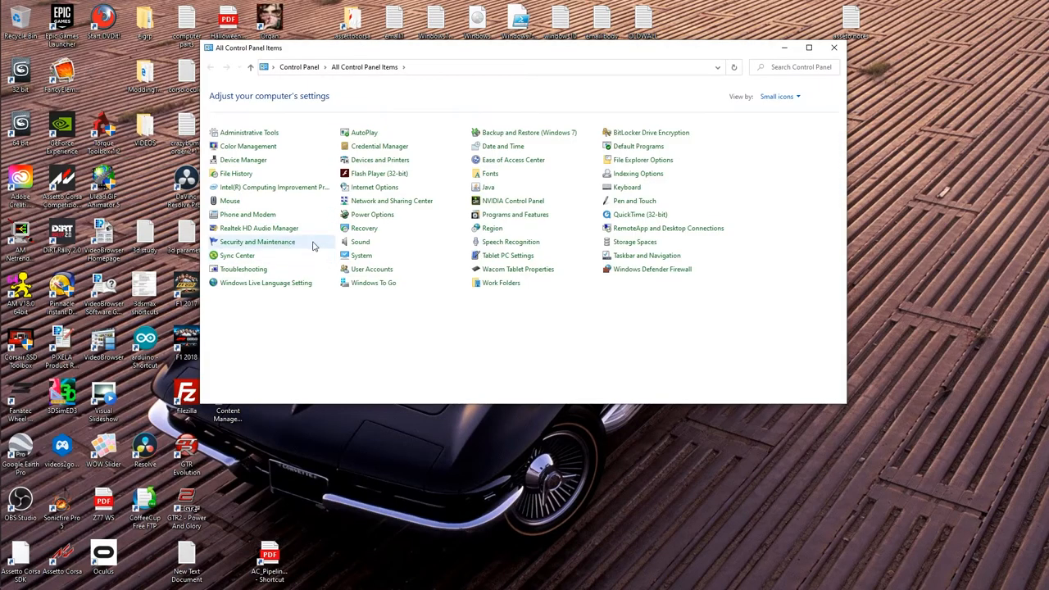
{"action": "mouse_move", "coordinate": [510, 242]}
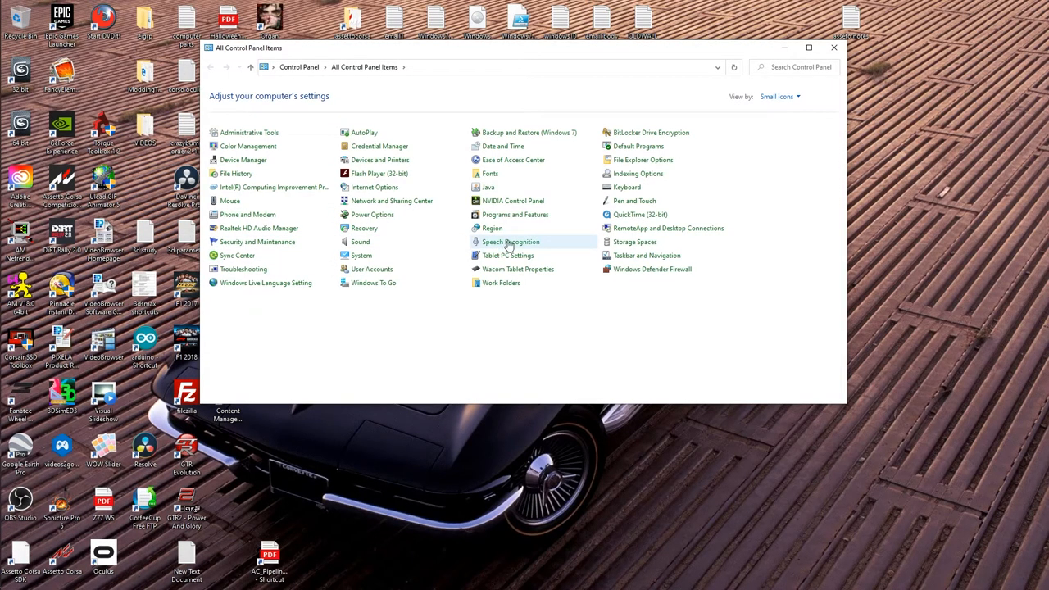
{"action": "mouse_move", "coordinate": [418, 255]}
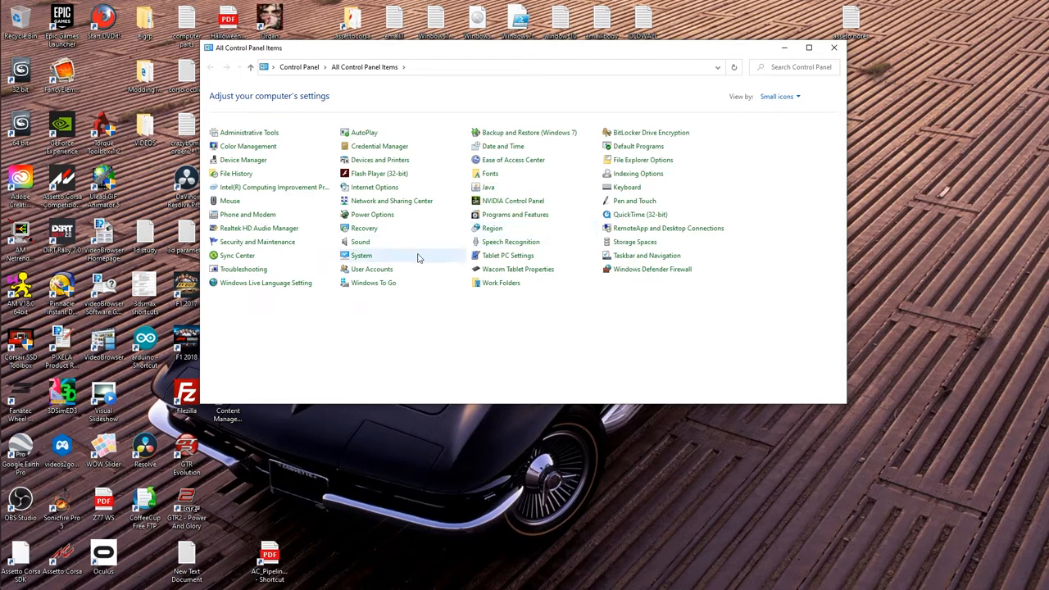
{"action": "left_click", "coordinate": [360, 255]}
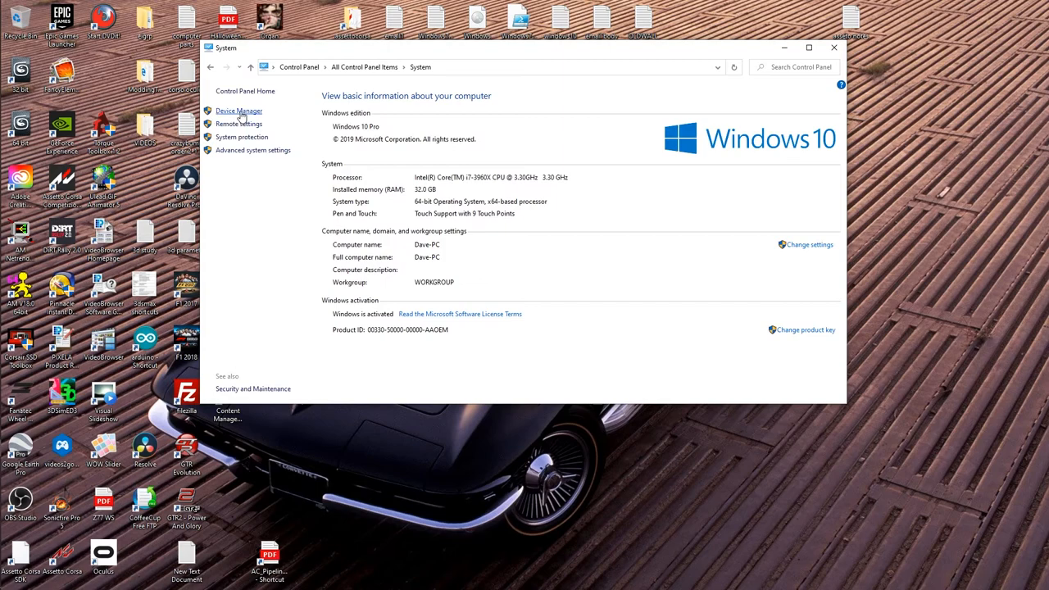
Open Device Manager, reposition it, and expand Ports to select the COM5 CH340 device
{"action": "left_click", "coordinate": [239, 111]}
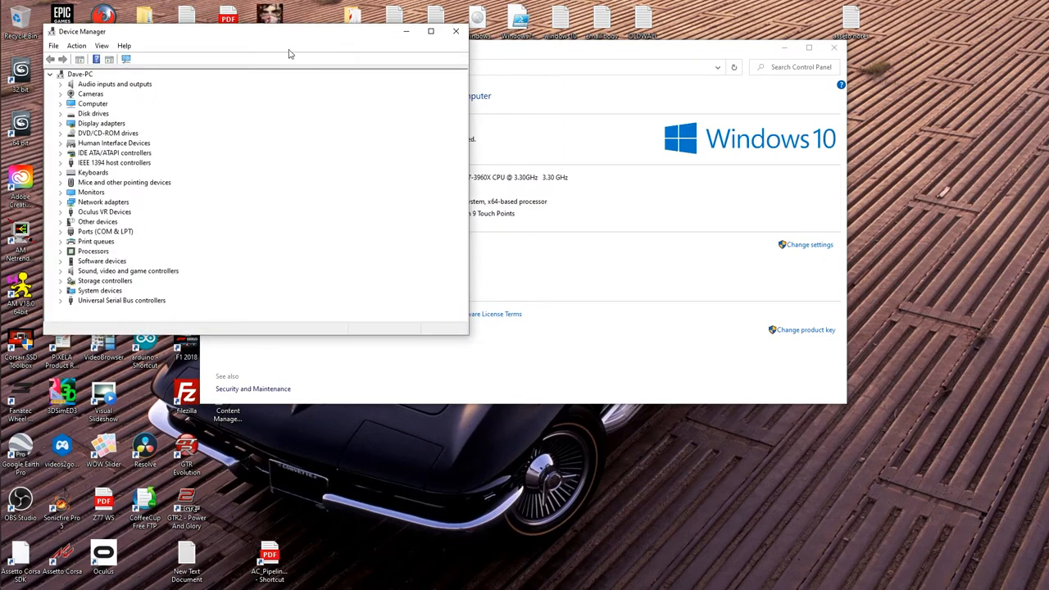
{"action": "mouse_move", "coordinate": [298, 37]}
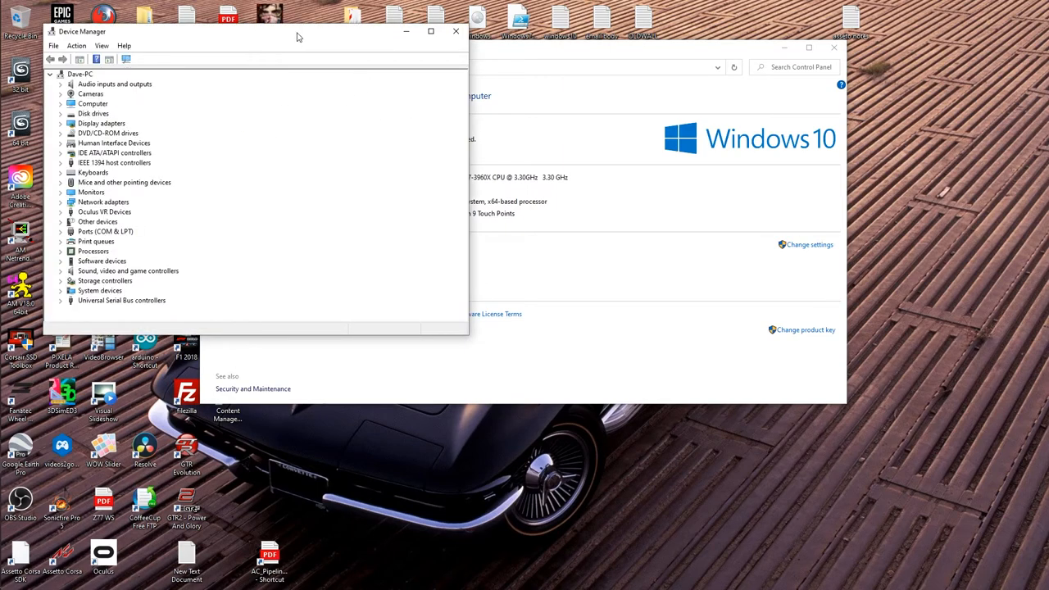
{"action": "left_click_drag", "start_coordinate": [250, 31], "coordinate": [615, 200]}
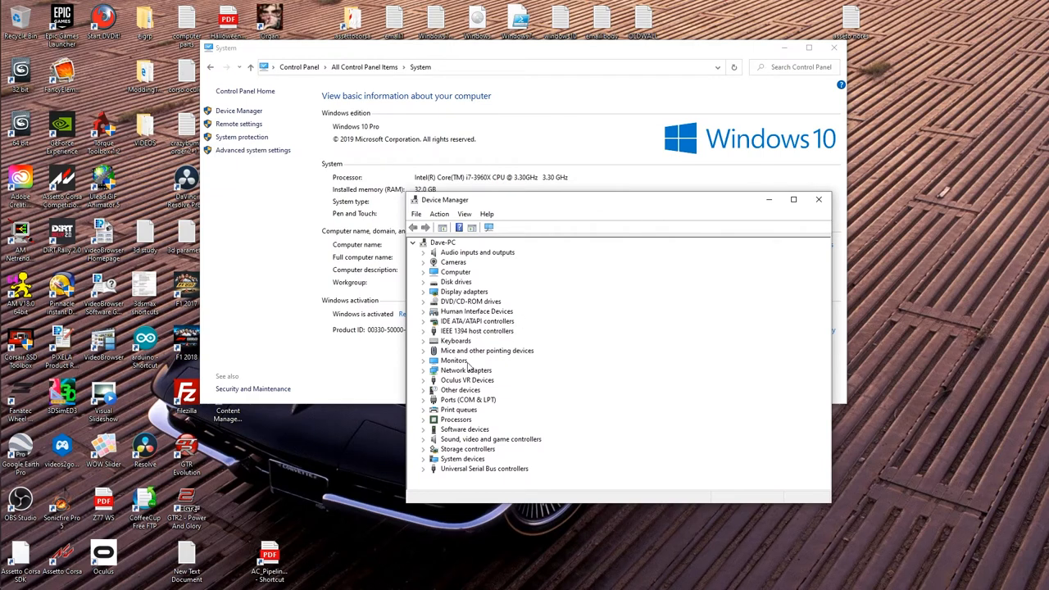
{"action": "mouse_move", "coordinate": [421, 406]}
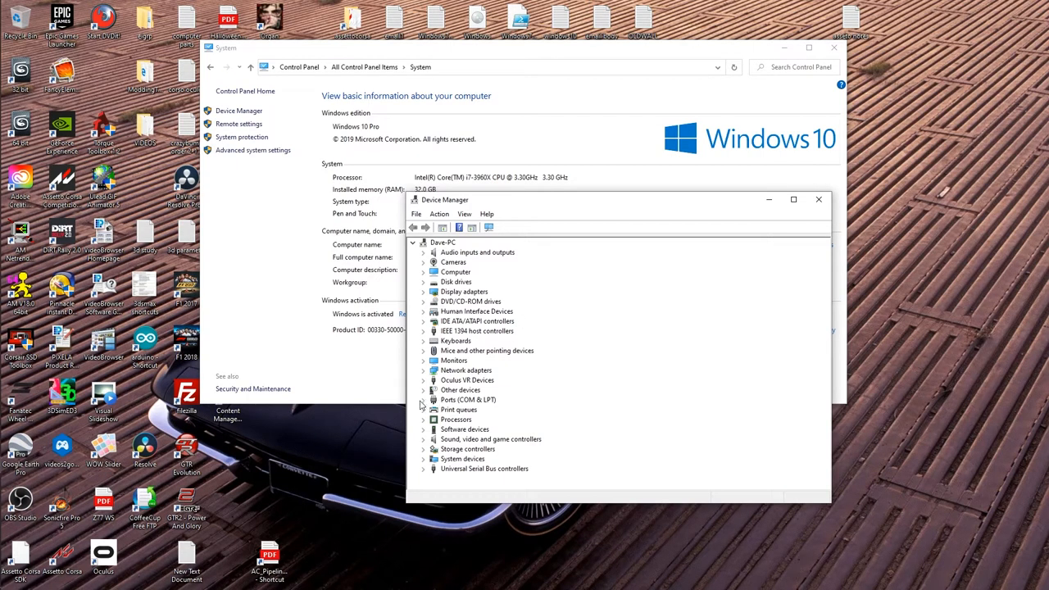
{"action": "mouse_move", "coordinate": [425, 403]}
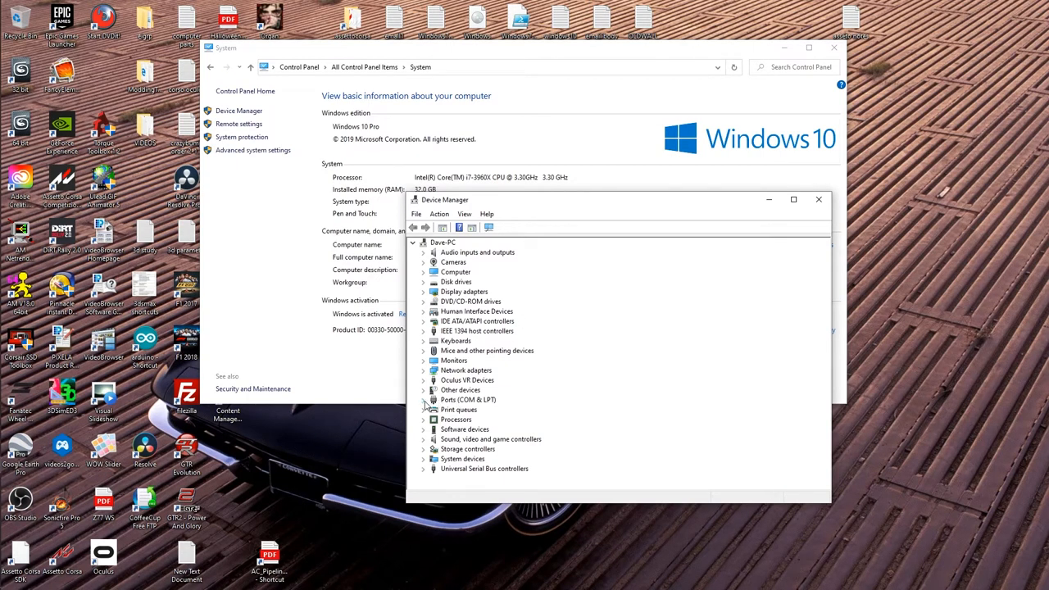
{"action": "left_click", "coordinate": [425, 400]}
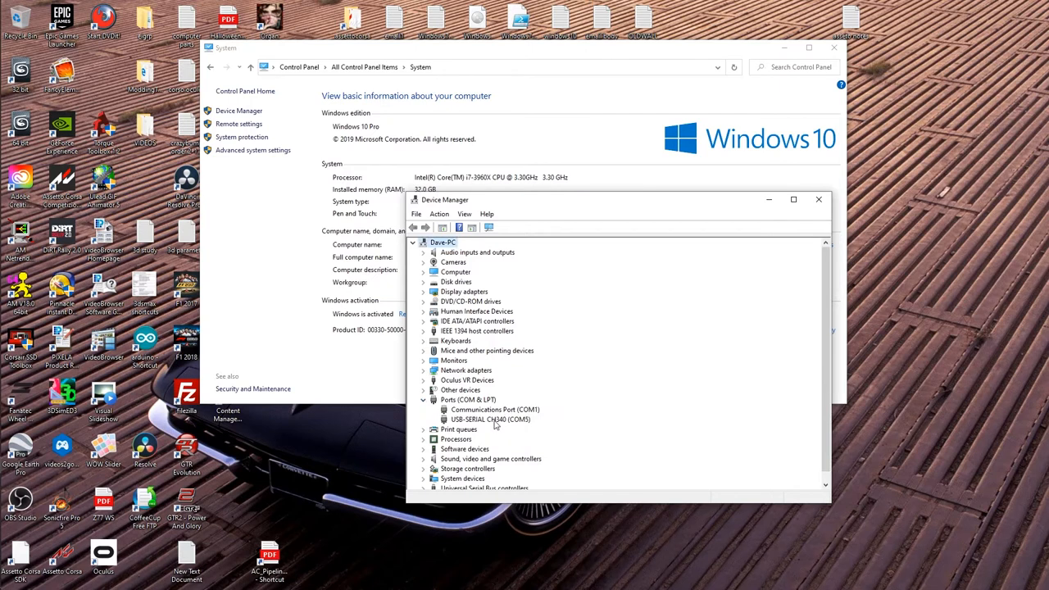
{"action": "left_click", "coordinate": [490, 419]}
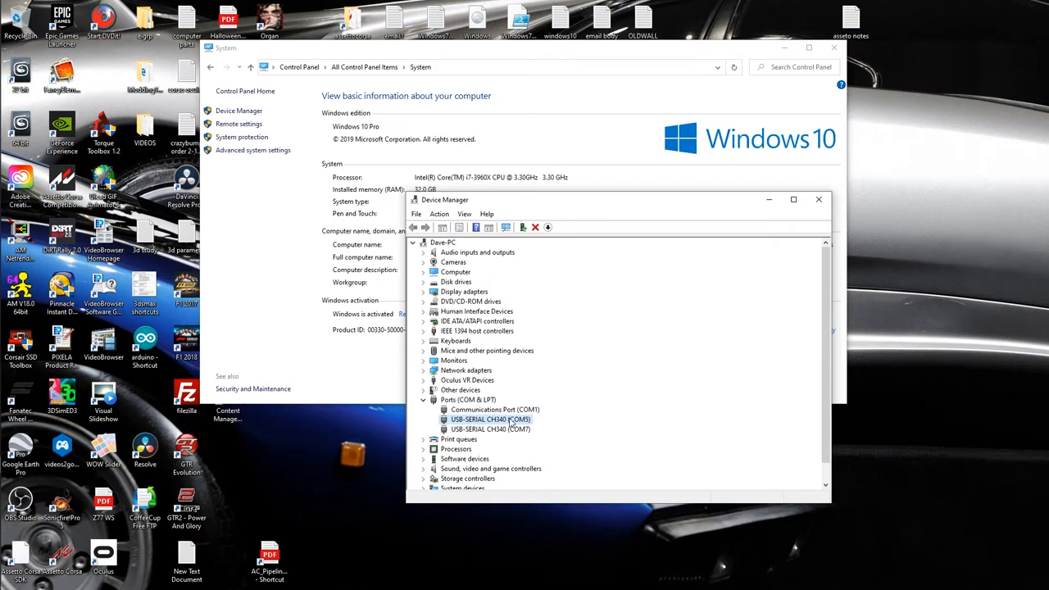
{"action": "mouse_move", "coordinate": [508, 430]}
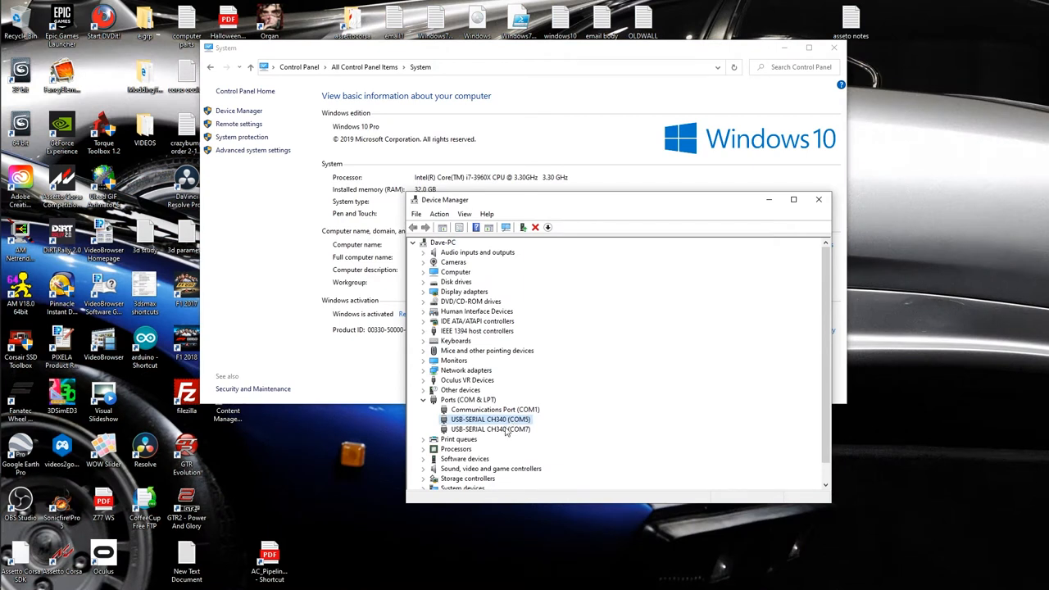
Compare the COM7 and COM5 CH340 entries, confirm only COM7 remains, then close Device Manager
{"action": "left_click", "coordinate": [490, 429]}
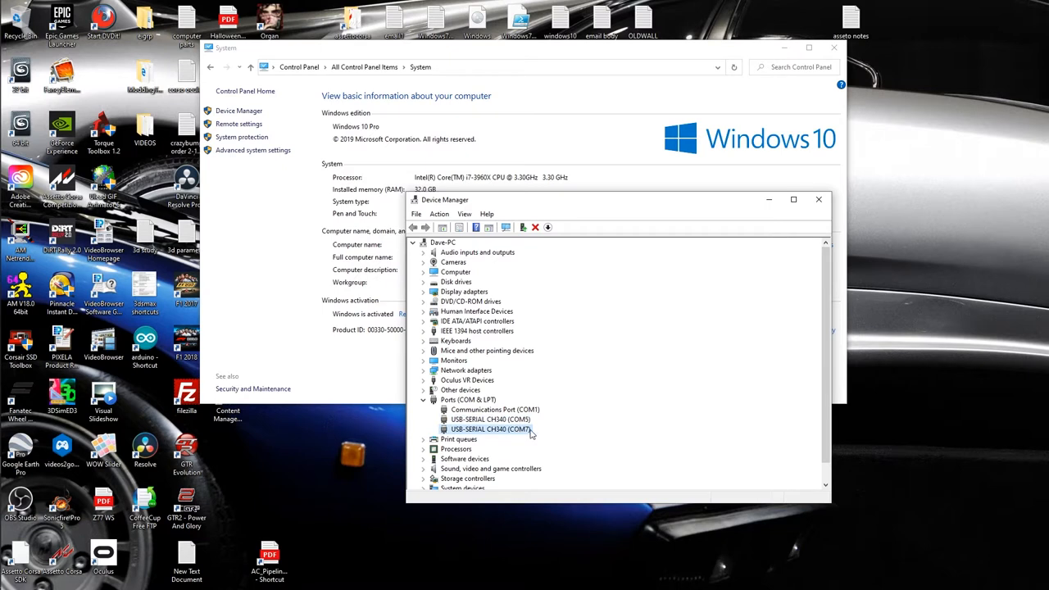
{"action": "mouse_move", "coordinate": [537, 435]}
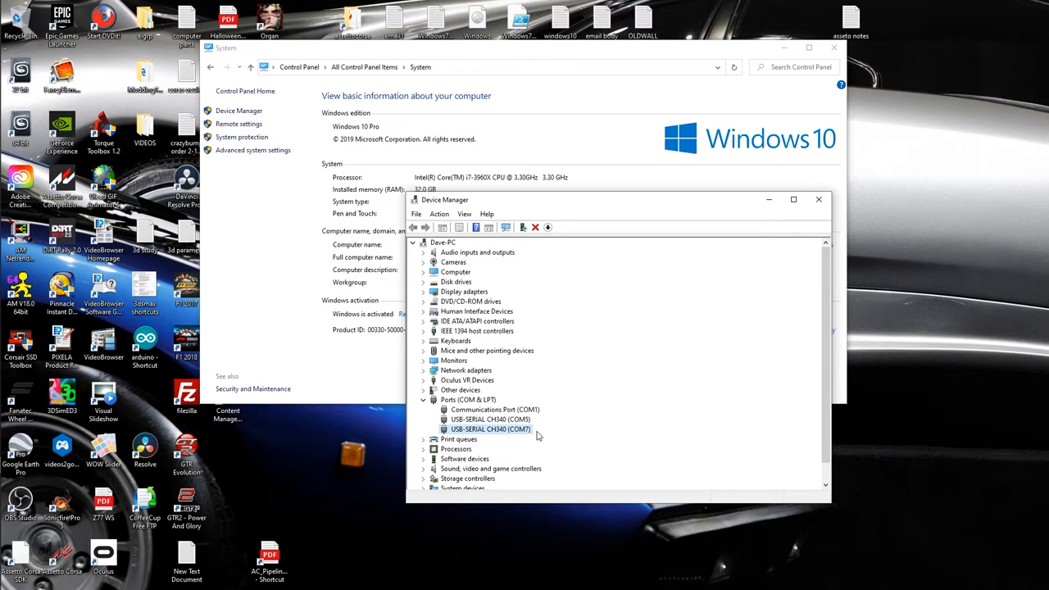
{"action": "mouse_move", "coordinate": [521, 426]}
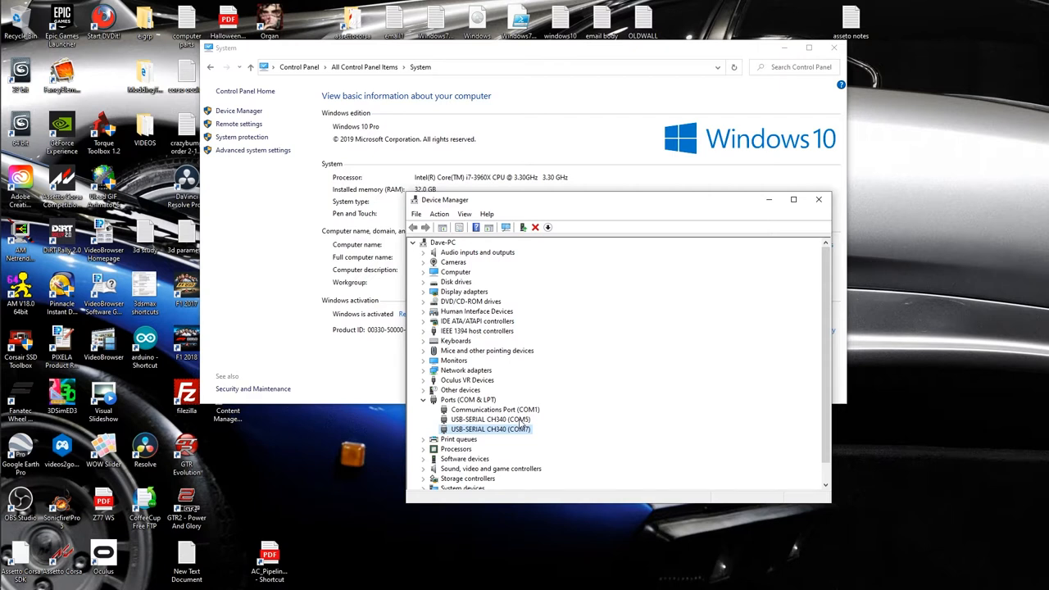
{"action": "left_click", "coordinate": [490, 419]}
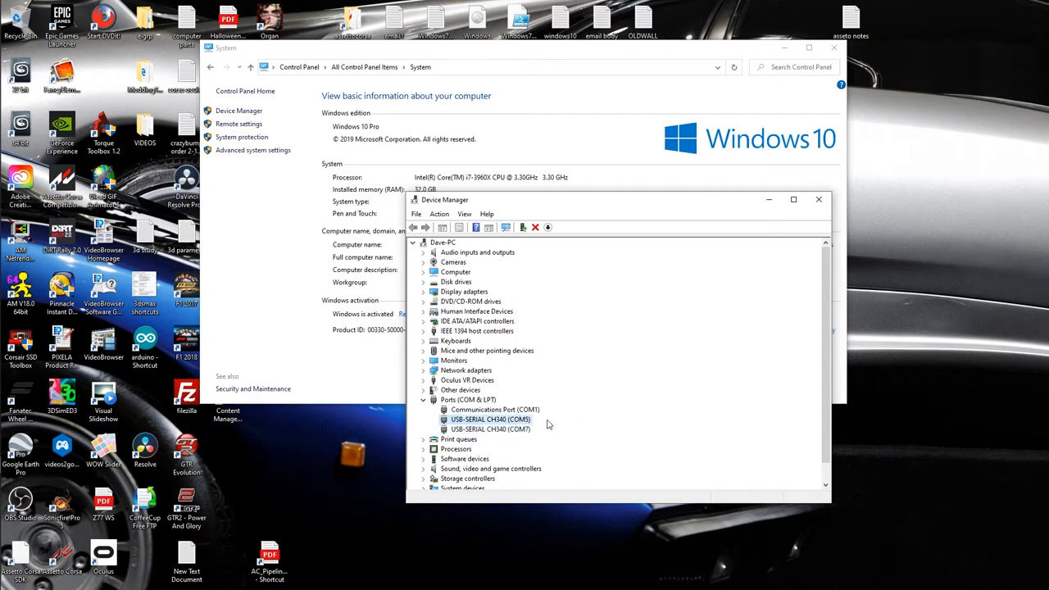
{"action": "mouse_move", "coordinate": [541, 425]}
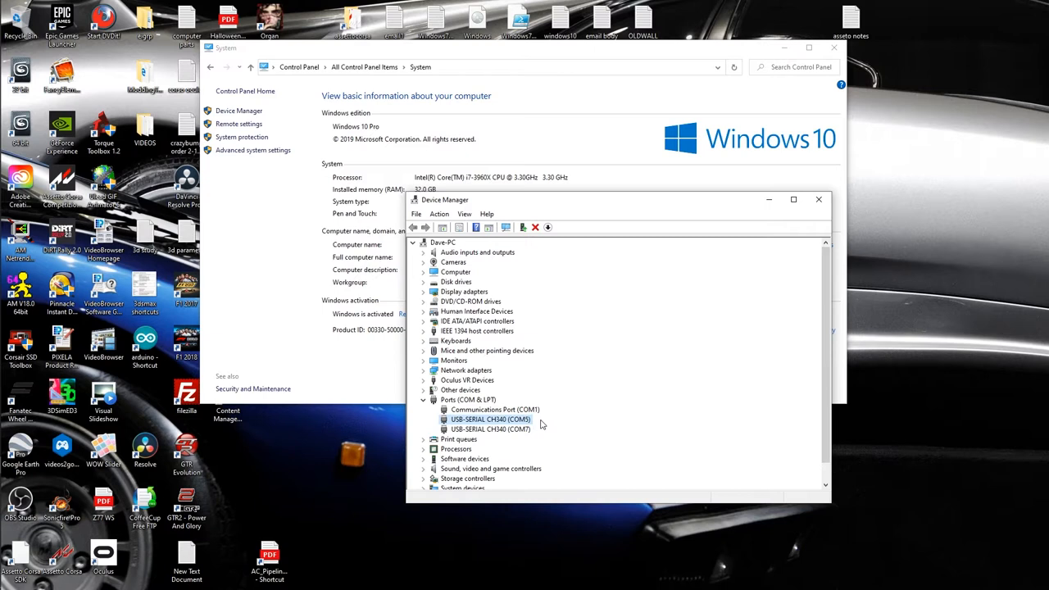
{"action": "mouse_move", "coordinate": [526, 434]}
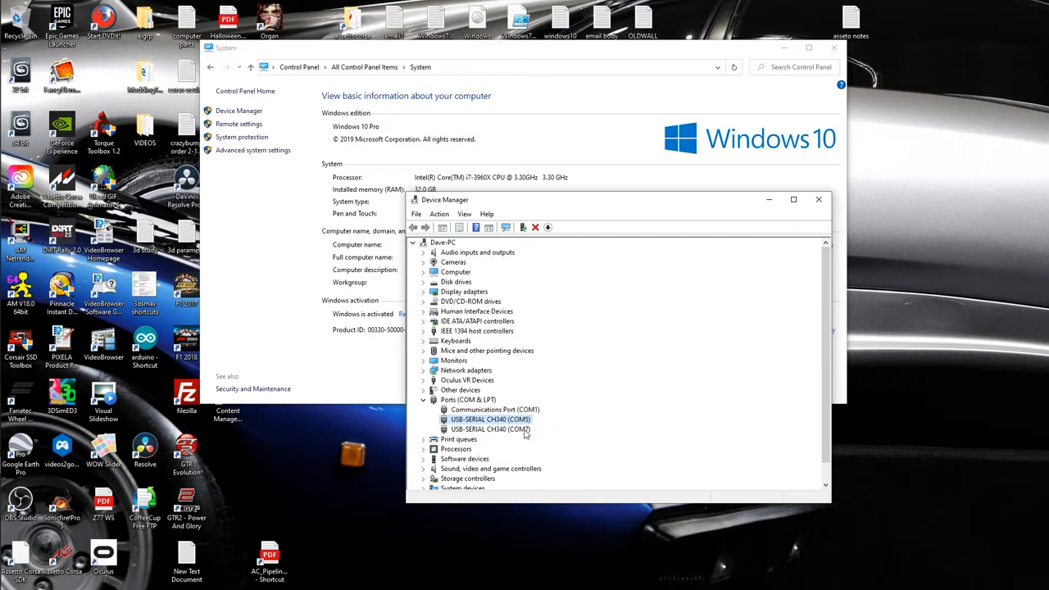
{"action": "left_click", "coordinate": [490, 429]}
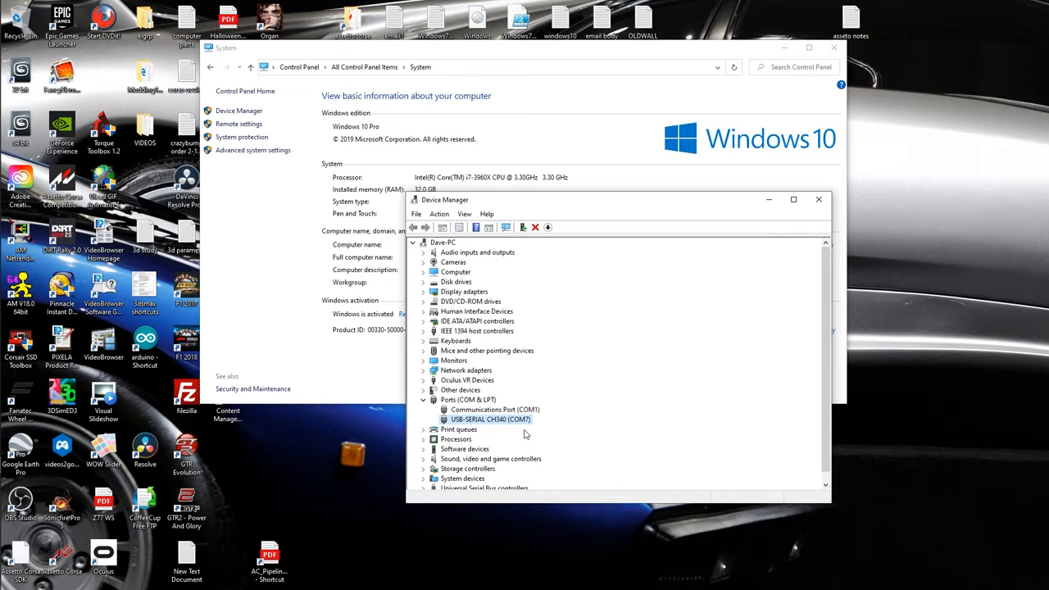
{"action": "mouse_move", "coordinate": [524, 423]}
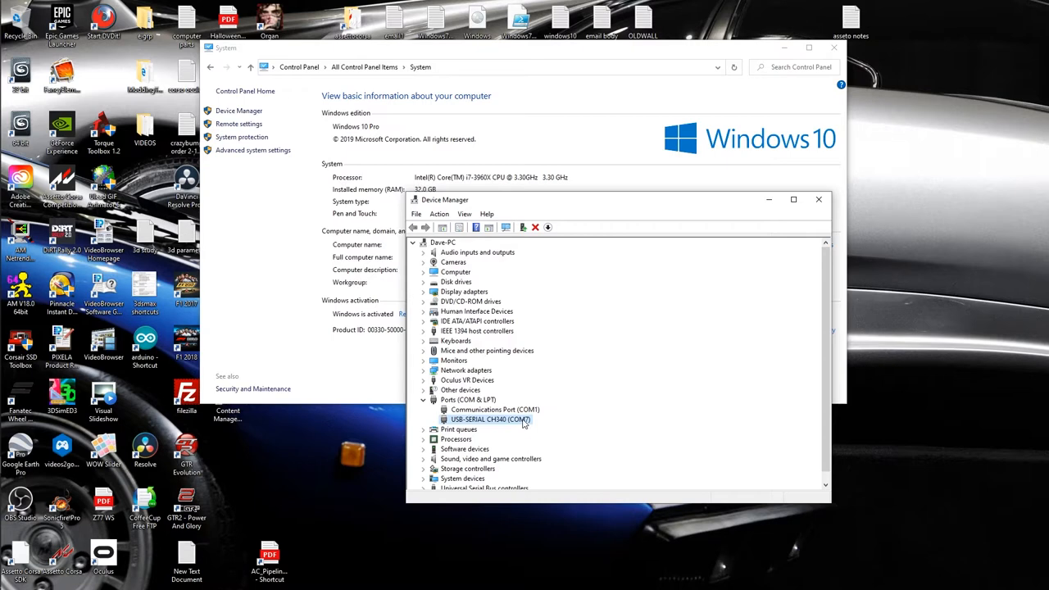
{"action": "mouse_move", "coordinate": [635, 327]}
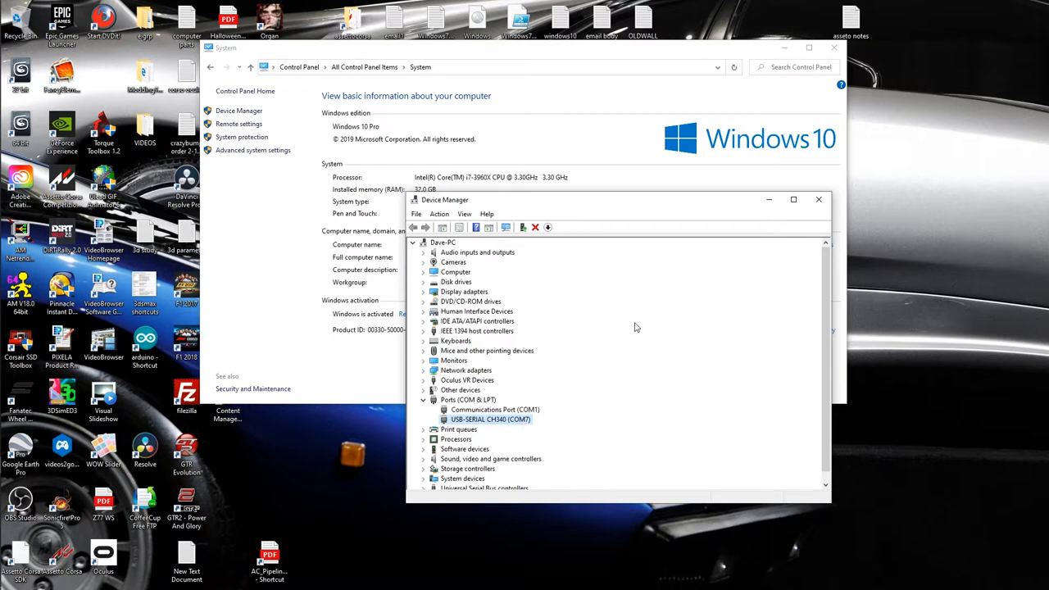
{"action": "mouse_move", "coordinate": [818, 199]}
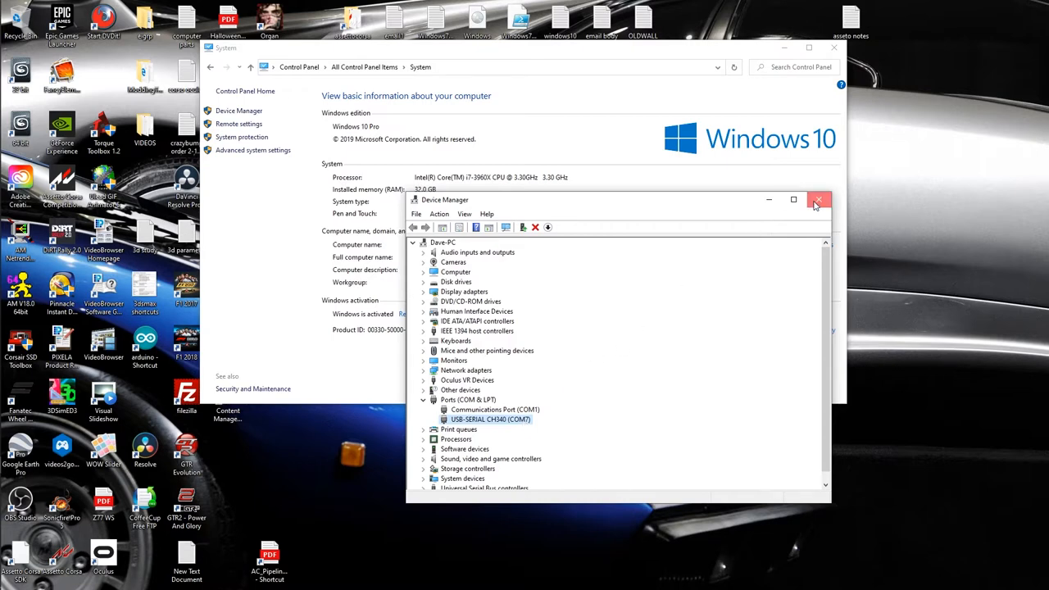
{"action": "left_click", "coordinate": [818, 199]}
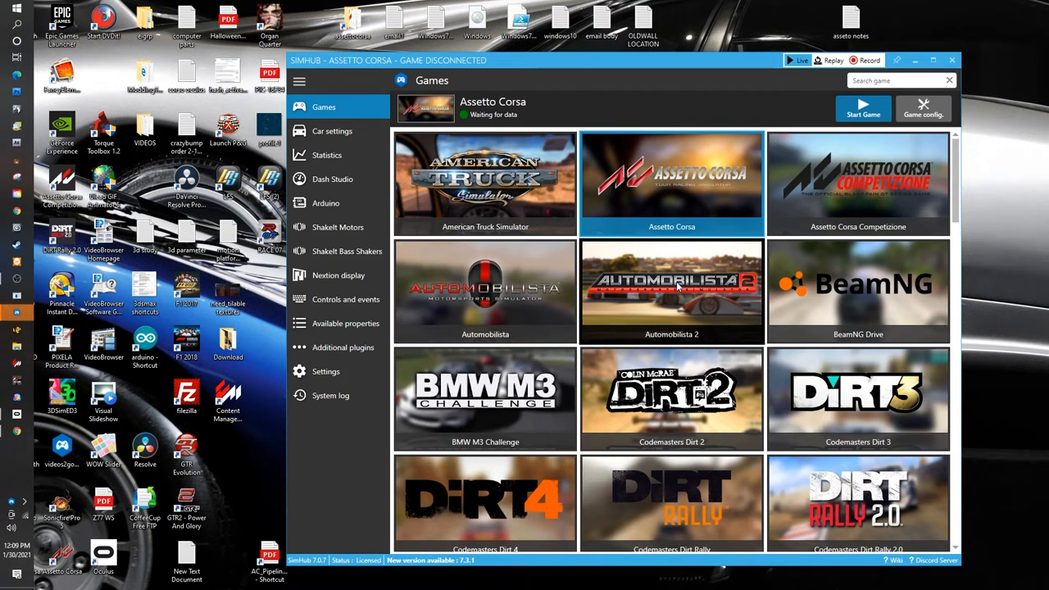
{"action": "mouse_move", "coordinate": [338, 227]}
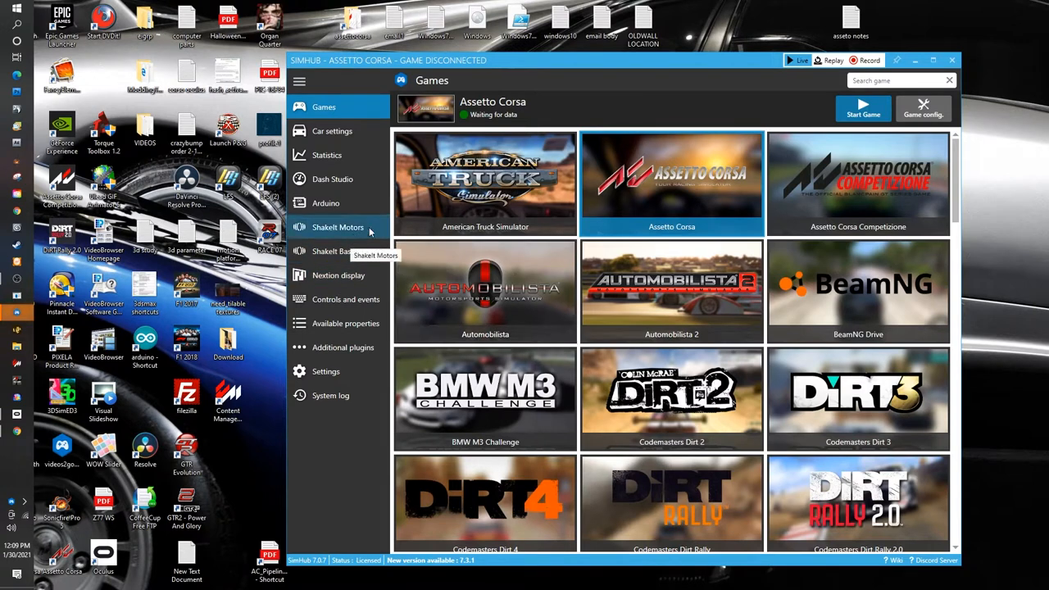
{"action": "mouse_move", "coordinate": [361, 213]}
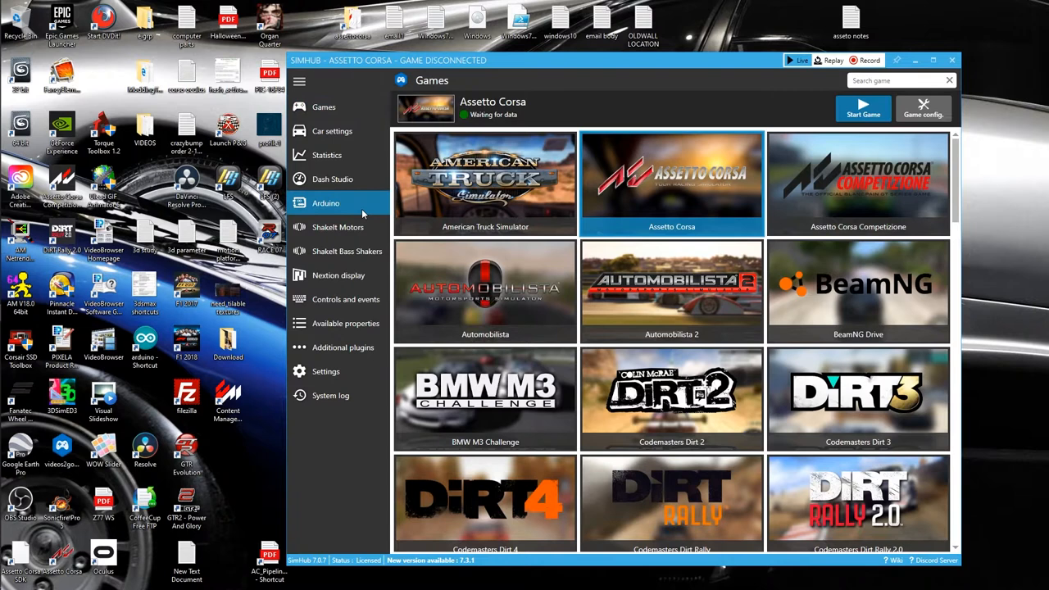
Open SimHub's Arduino settings and its My Hardware page showing the multiple-arduinos choice
{"action": "left_click", "coordinate": [326, 203]}
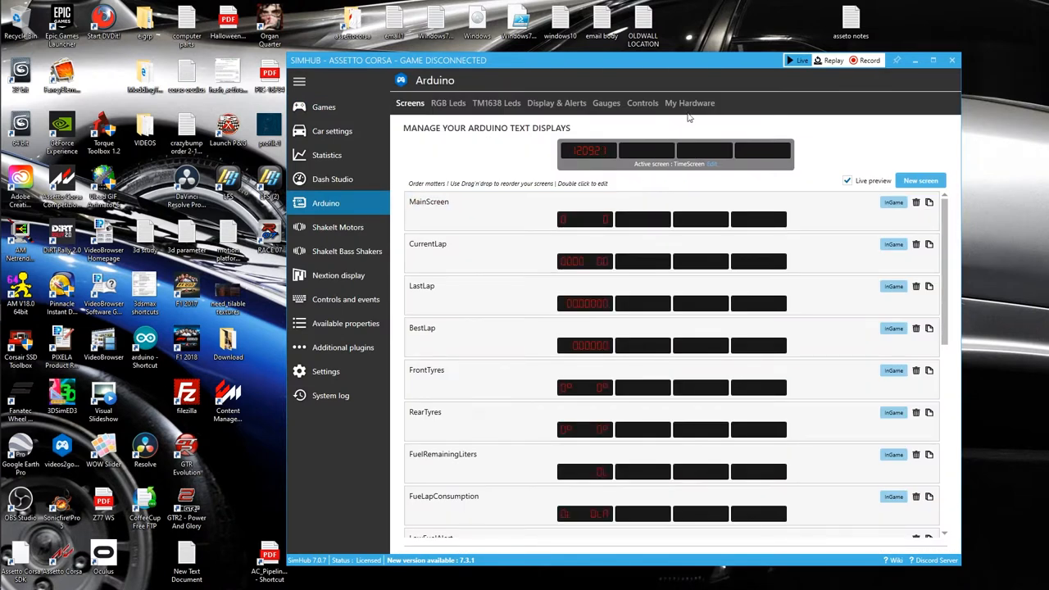
{"action": "left_click", "coordinate": [689, 102]}
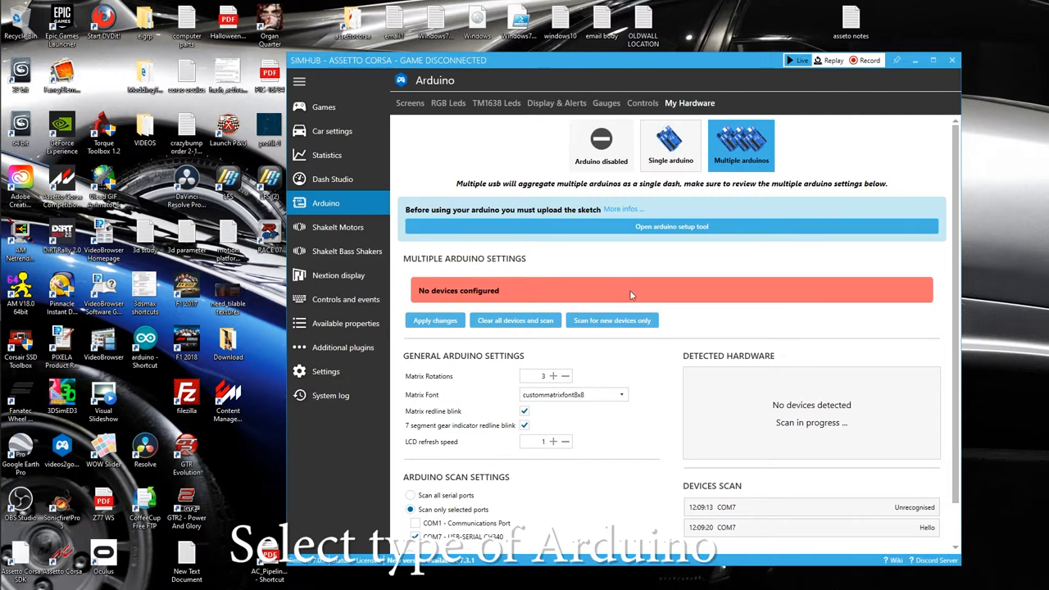
{"action": "mouse_move", "coordinate": [656, 252]}
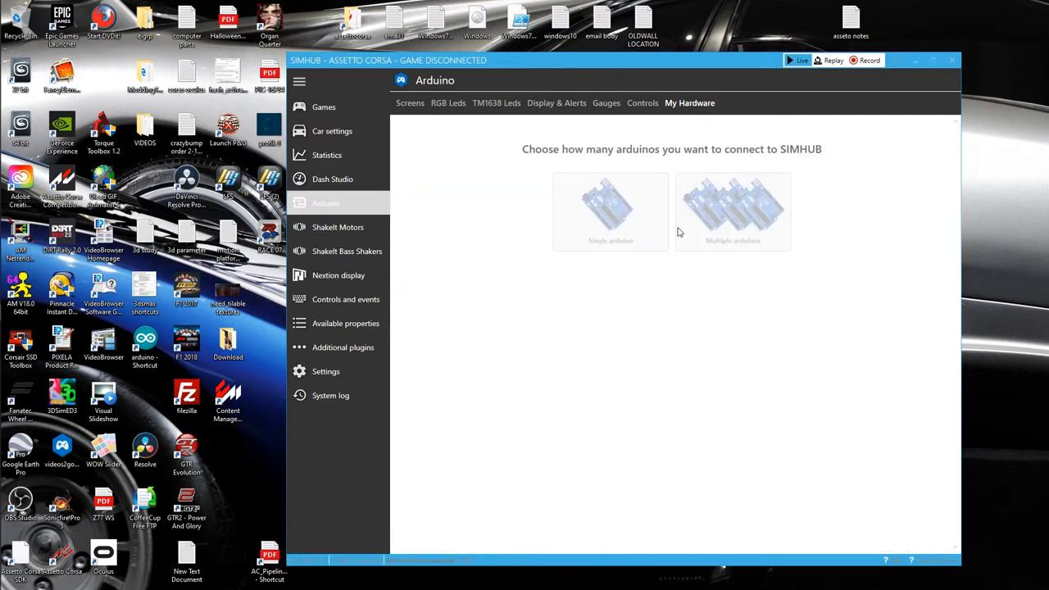
{"action": "mouse_move", "coordinate": [647, 300]}
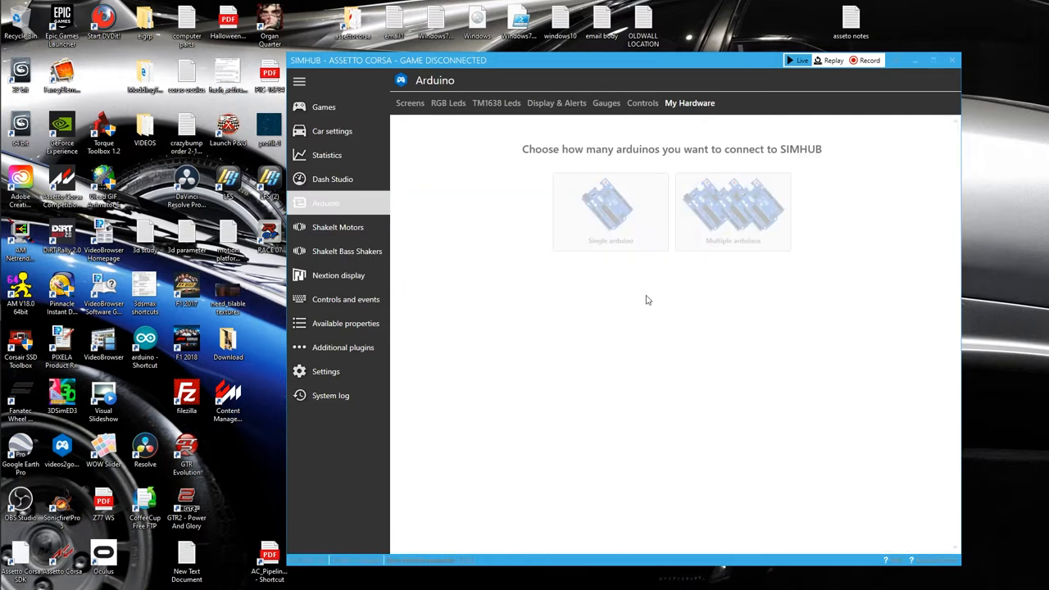
Start the sketch setup with board Arduino UNO (ATMega328p) and port COM7 USB-SERIAL CH340
{"action": "left_click", "coordinate": [610, 212]}
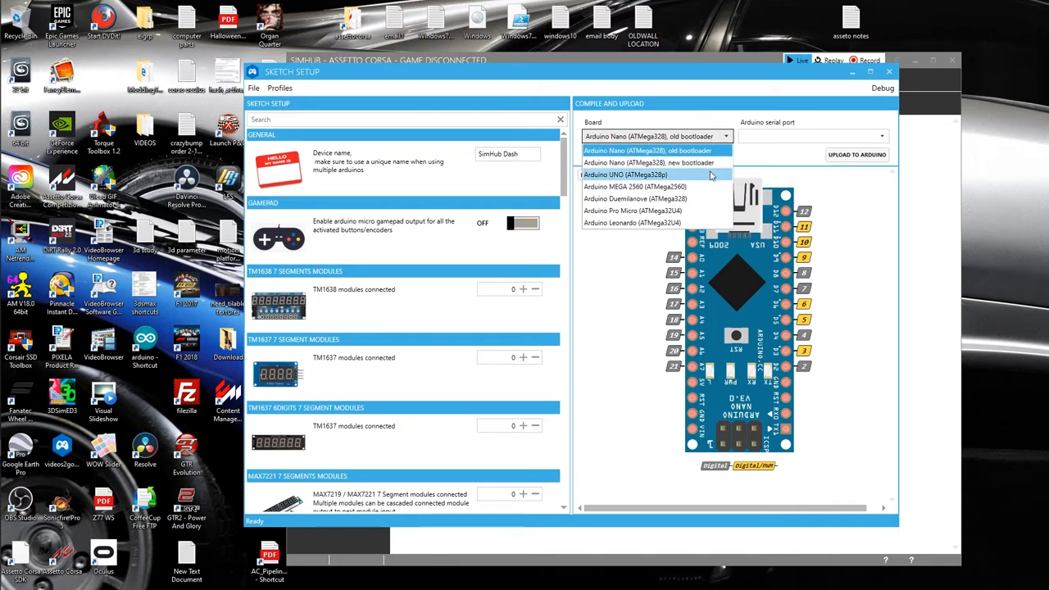
{"action": "left_click", "coordinate": [624, 174]}
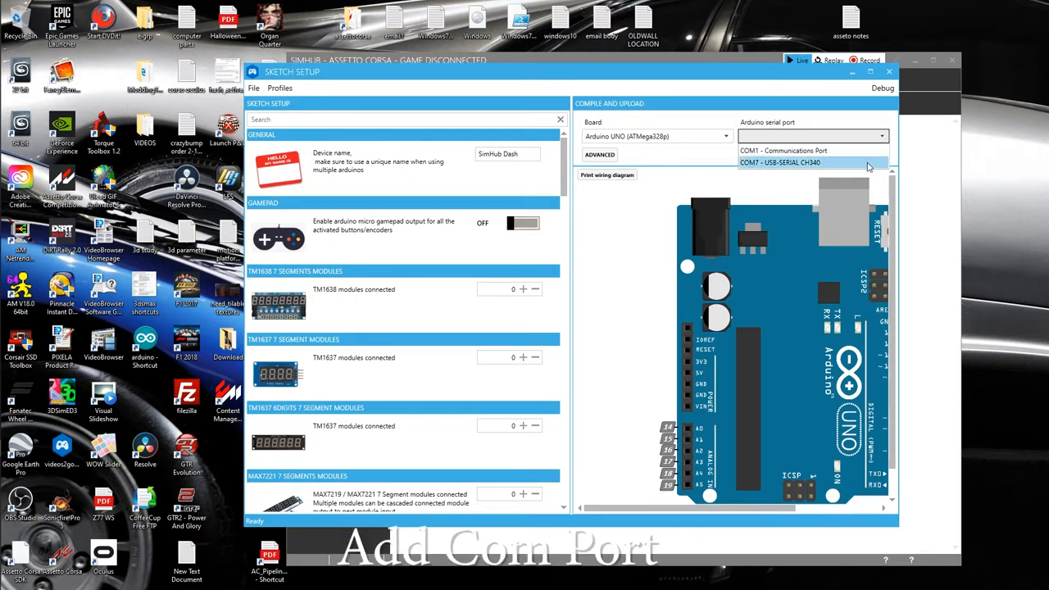
{"action": "left_click", "coordinate": [778, 163]}
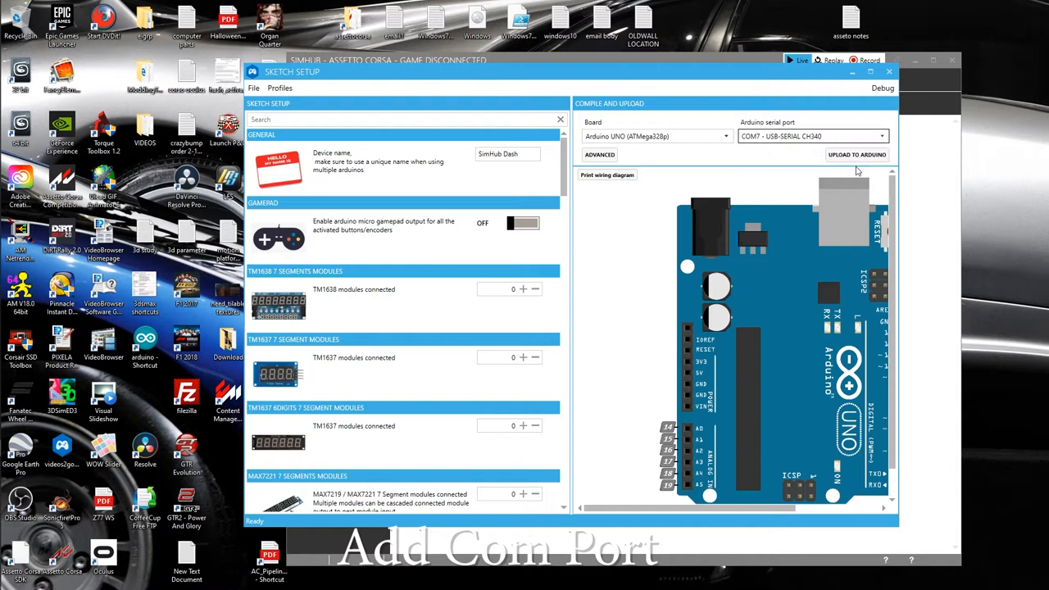
{"action": "mouse_move", "coordinate": [603, 259]}
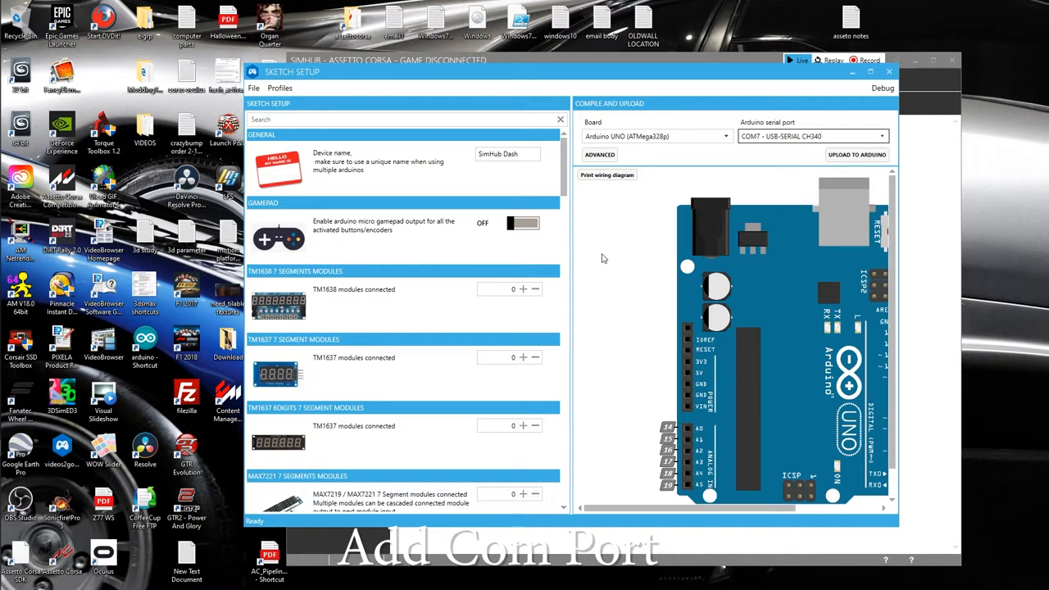
{"action": "mouse_move", "coordinate": [639, 241]}
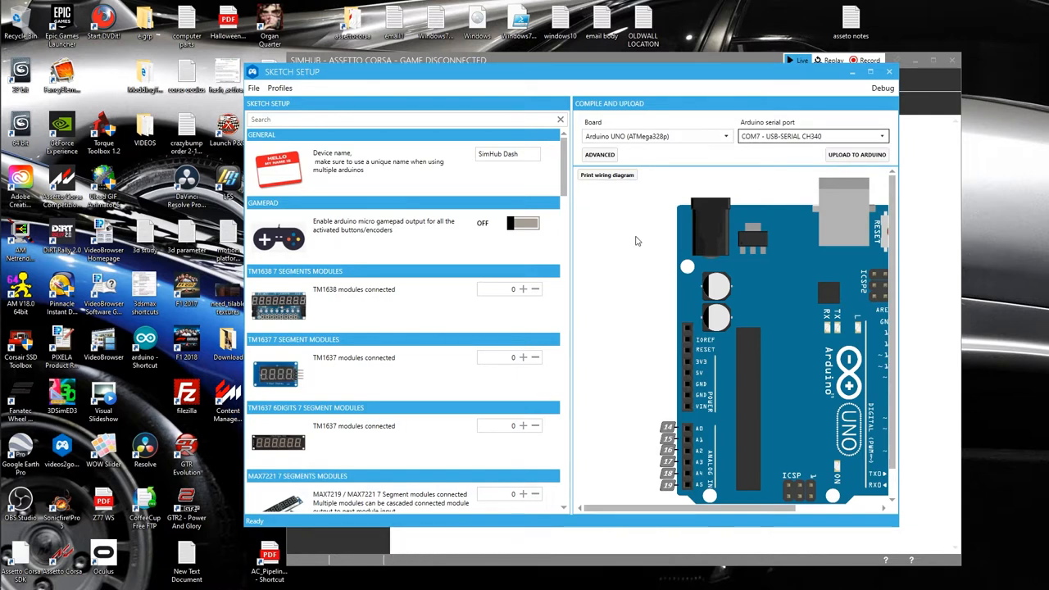
{"action": "mouse_move", "coordinate": [540, 196]}
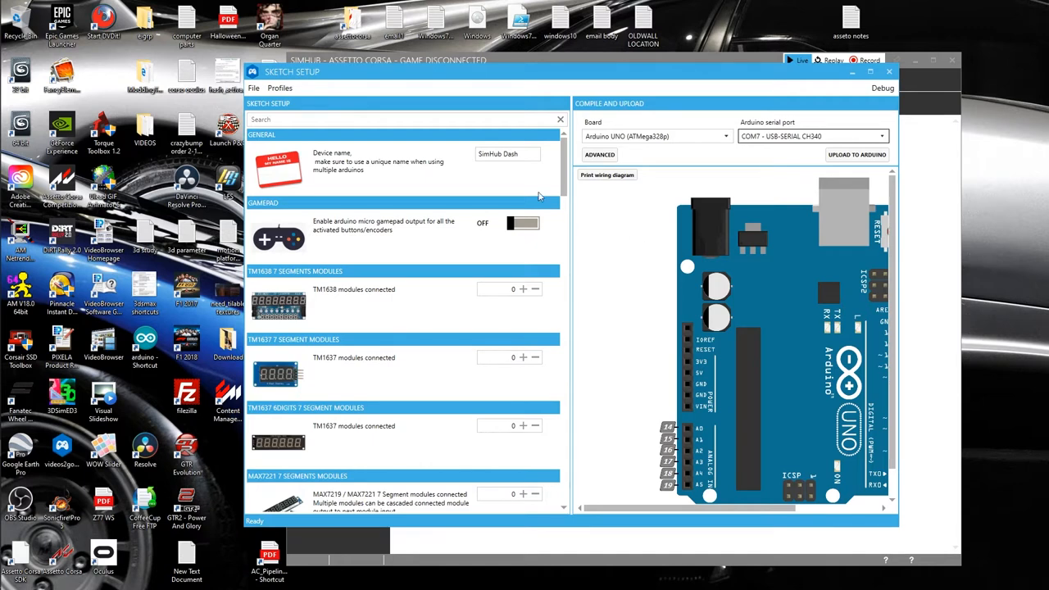
Replace the device name 'SimHub Dash' with 'WIND SIM'
{"action": "left_click", "coordinate": [508, 154]}
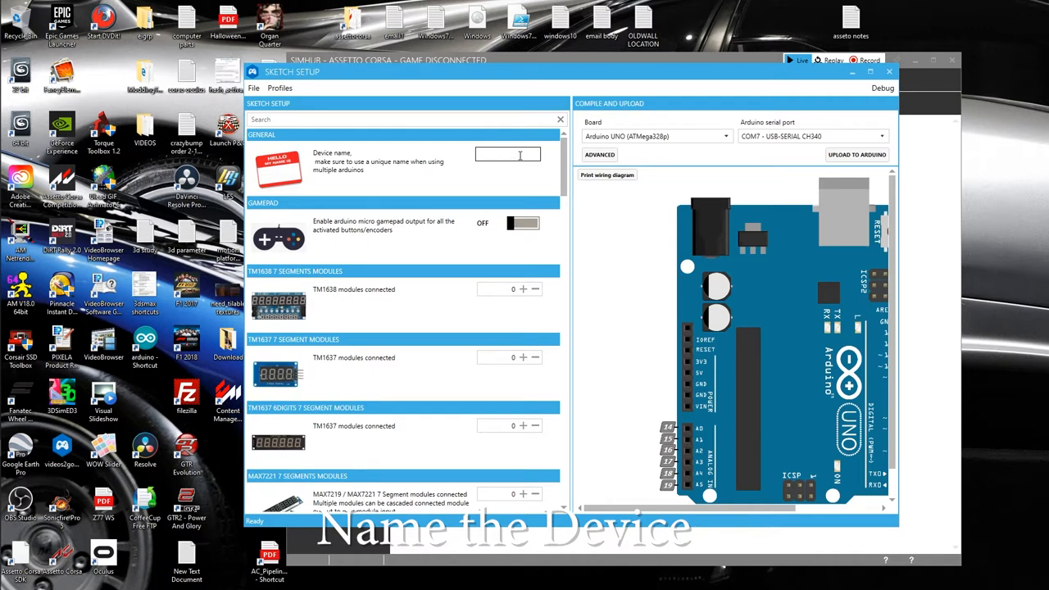
{"action": "type", "text": "wind"}
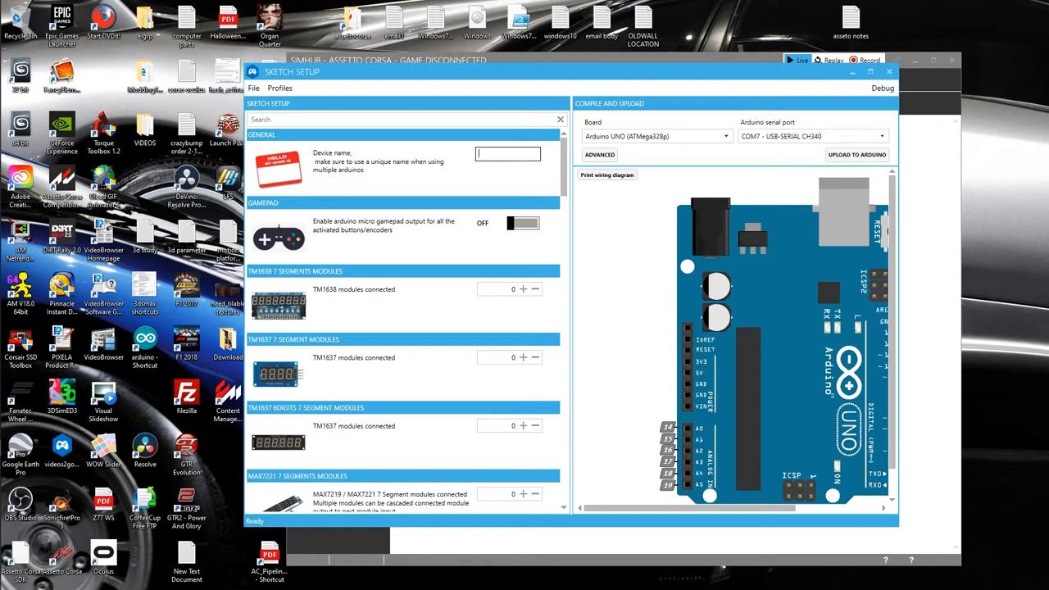
{"action": "type", "text": "WIND"}
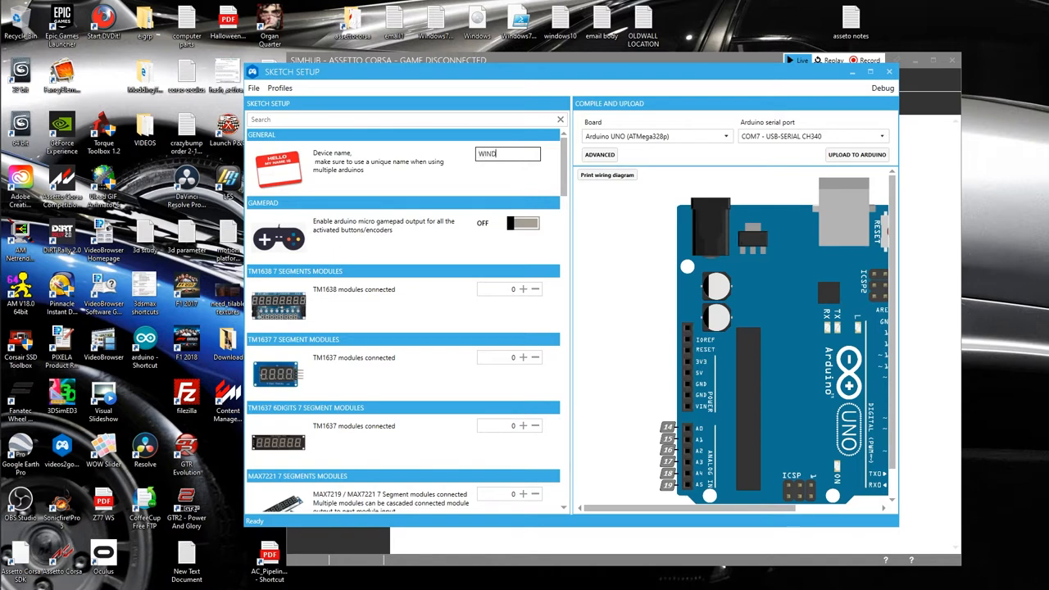
{"action": "type", "text": "S"}
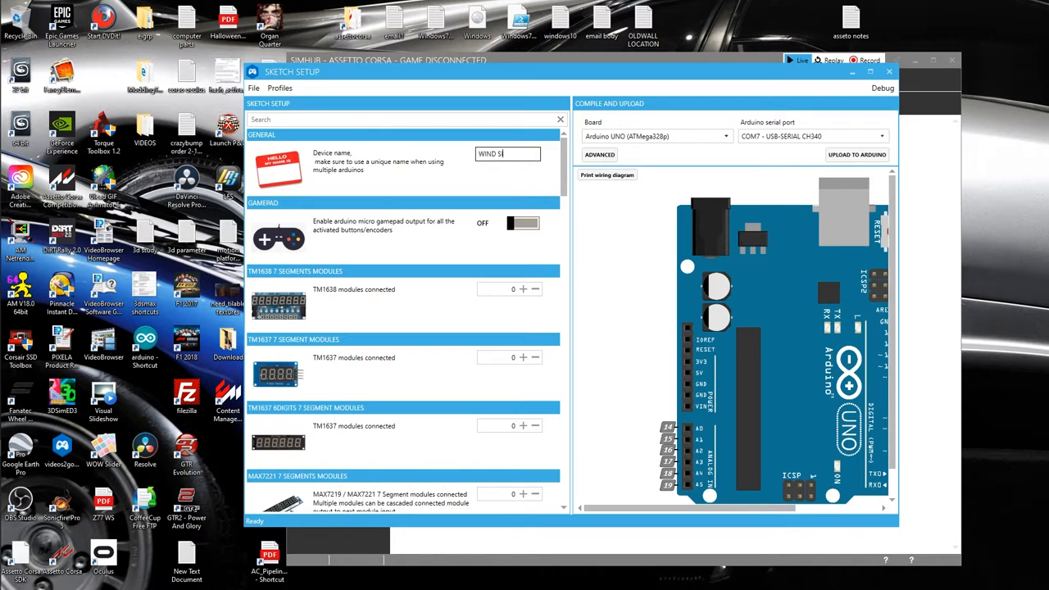
{"action": "type", "text": "IM"}
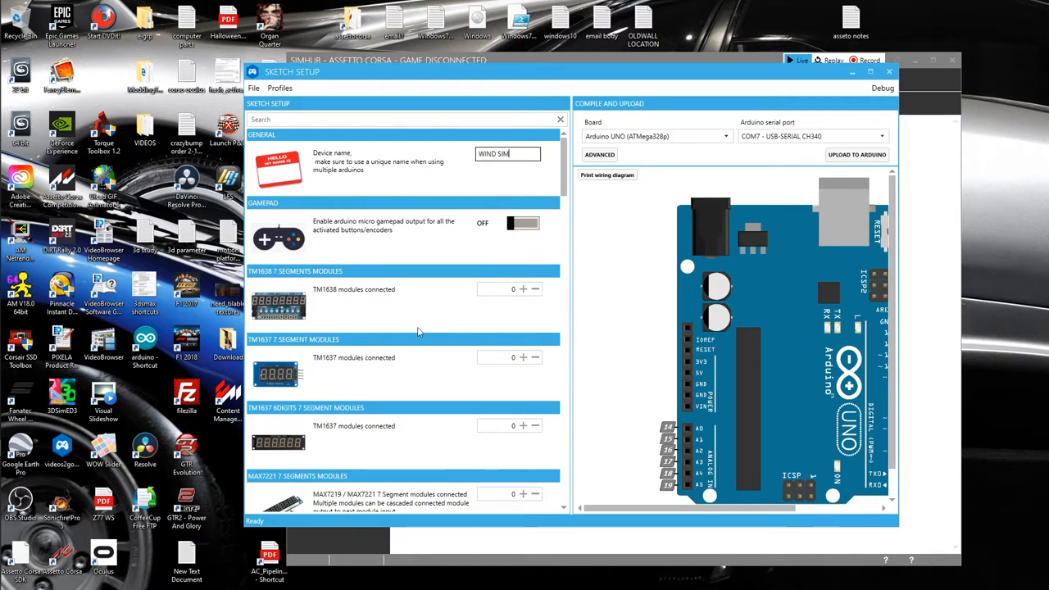
{"action": "mouse_move", "coordinate": [573, 247]}
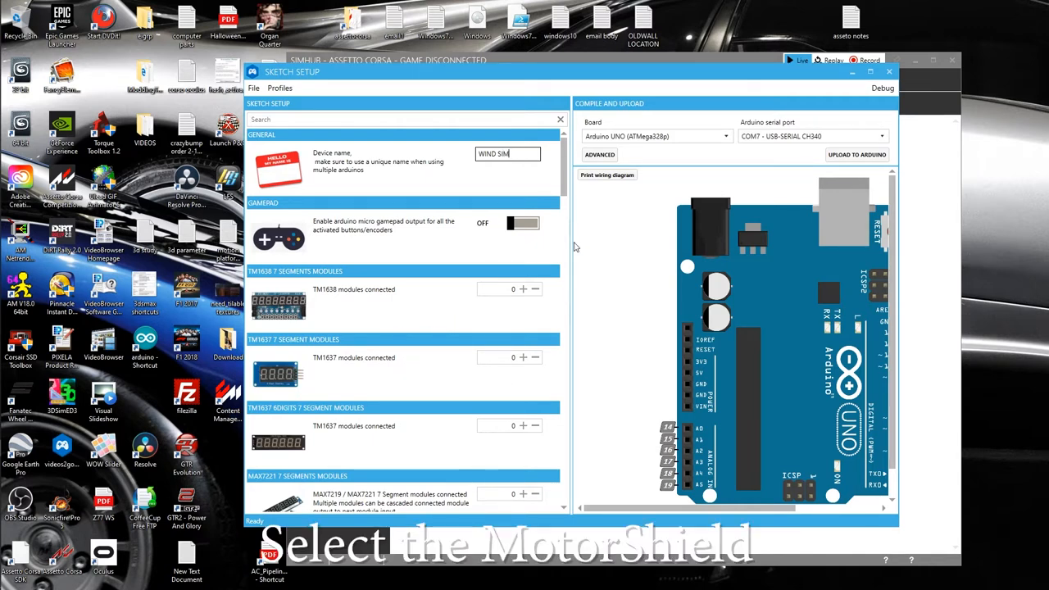
Set ShakeIt Adafruit MotorShield V2 to 1 shield connected with PWM frequency 1600
{"action": "scroll", "scroll_direction": "down", "scroll_amount": 3}
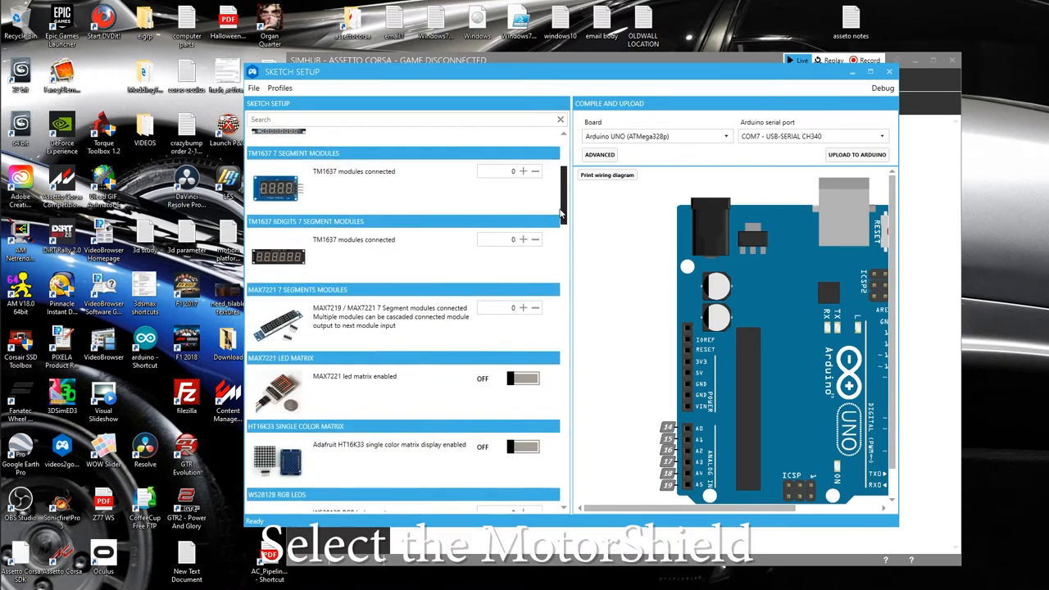
{"action": "scroll", "scroll_direction": "down", "scroll_amount": 3}
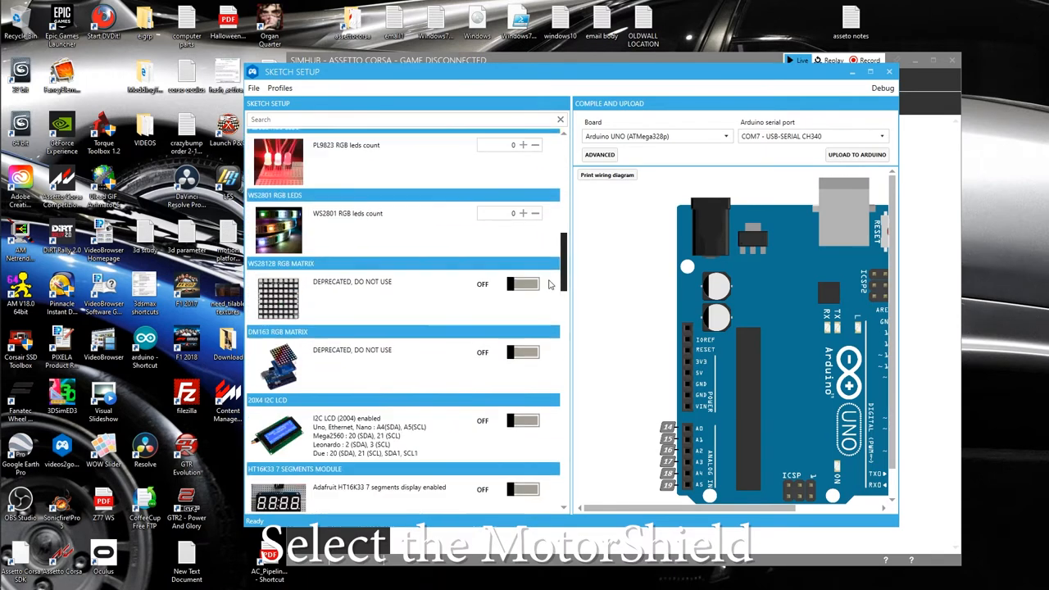
{"action": "scroll", "scroll_direction": "down", "scroll_amount": 3}
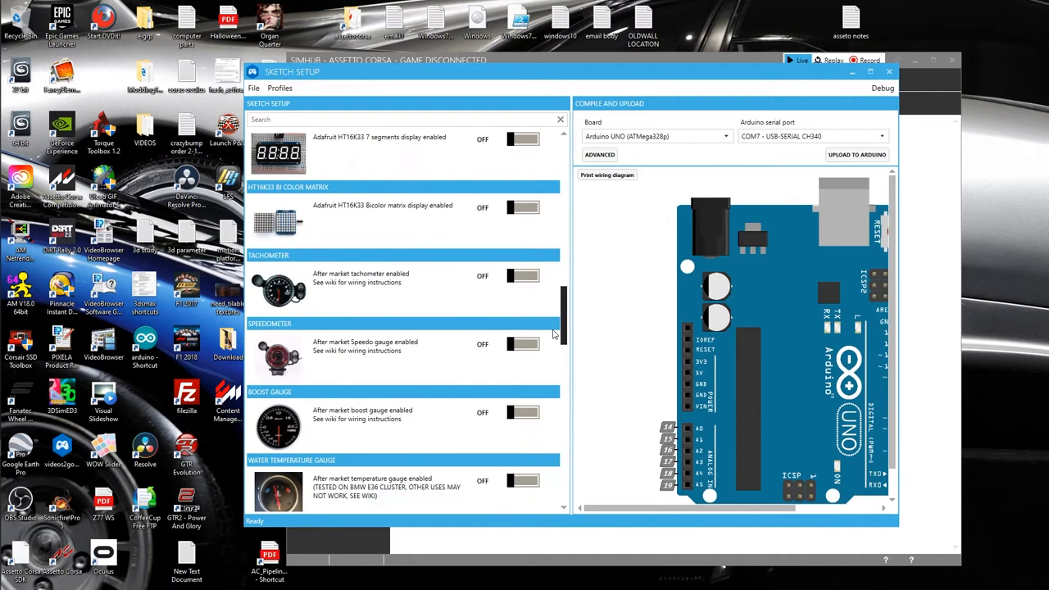
{"action": "scroll", "scroll_direction": "down", "scroll_amount": 3}
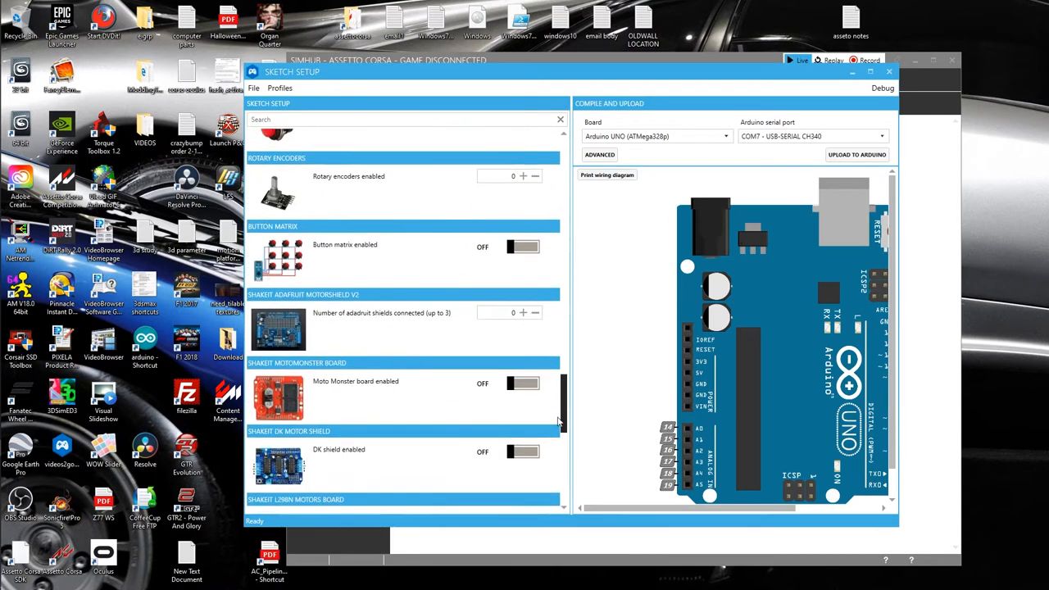
{"action": "scroll", "scroll_direction": "down", "scroll_amount": 3}
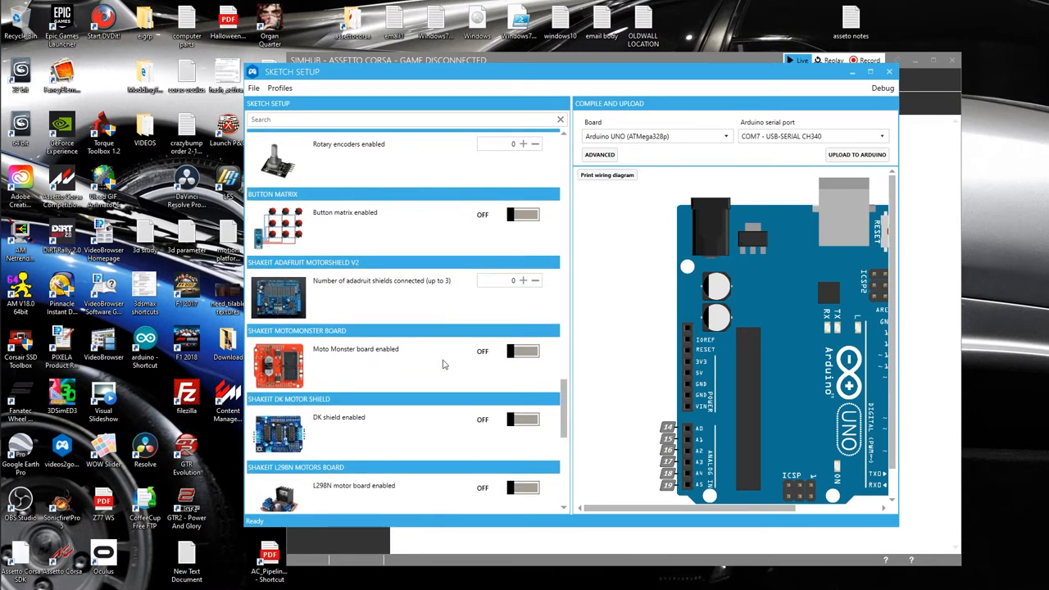
{"action": "mouse_move", "coordinate": [453, 286]}
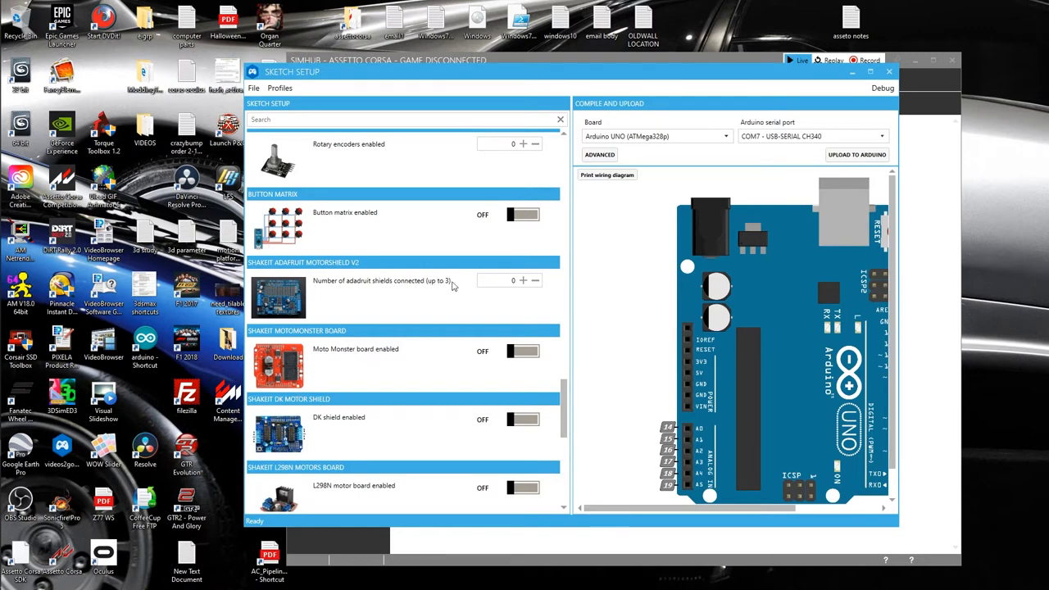
{"action": "left_click", "coordinate": [523, 281]}
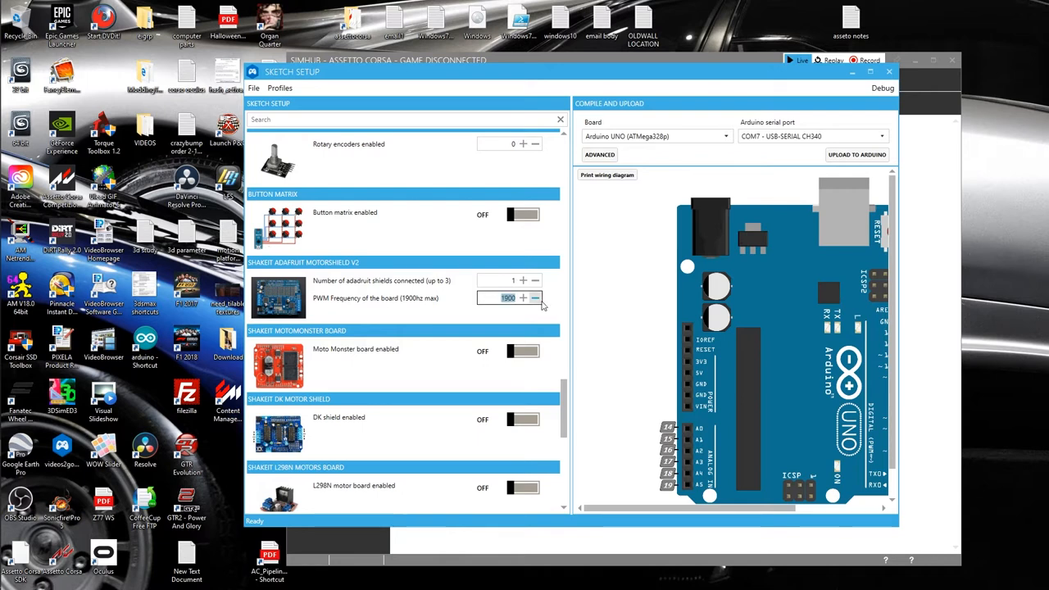
{"action": "left_click", "coordinate": [536, 297]}
{"action": "type", "text": "1600"}
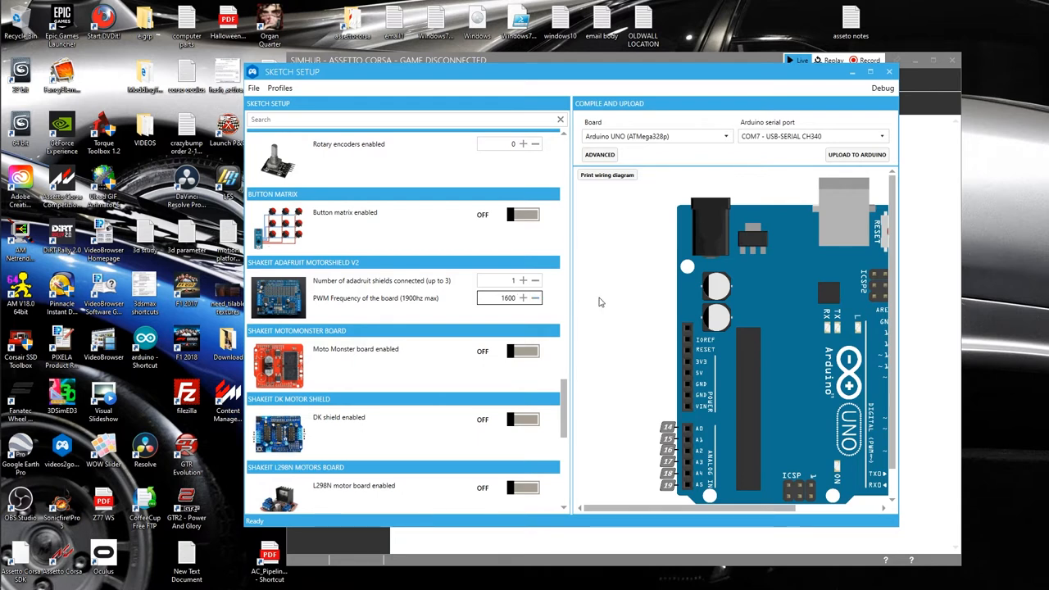
{"action": "mouse_move", "coordinate": [858, 155]}
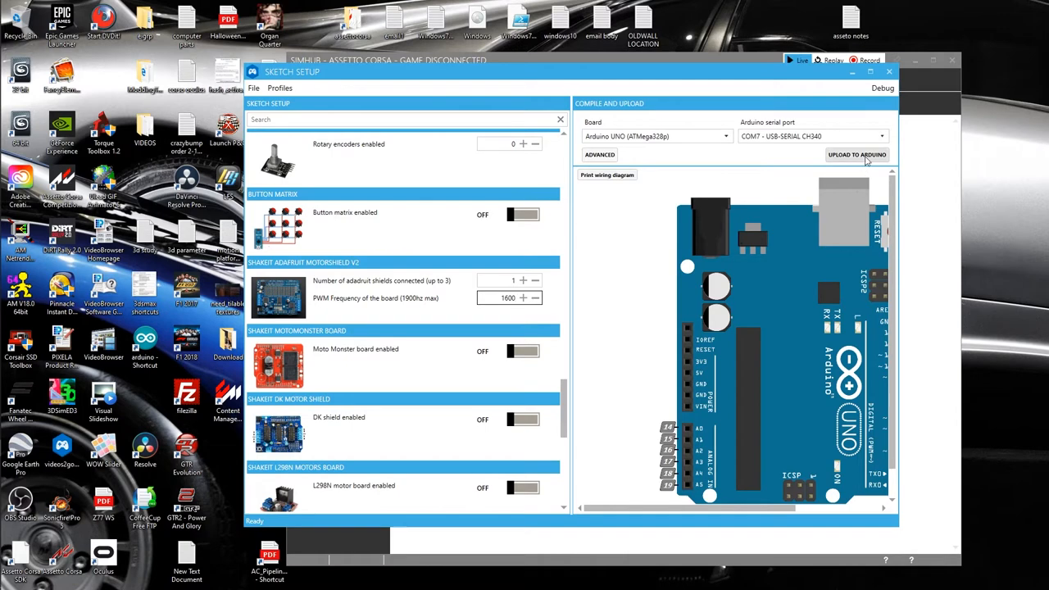
Upload the sketch to the Arduino UNO on COM7 and dismiss the success report
{"action": "left_click", "coordinate": [856, 154]}
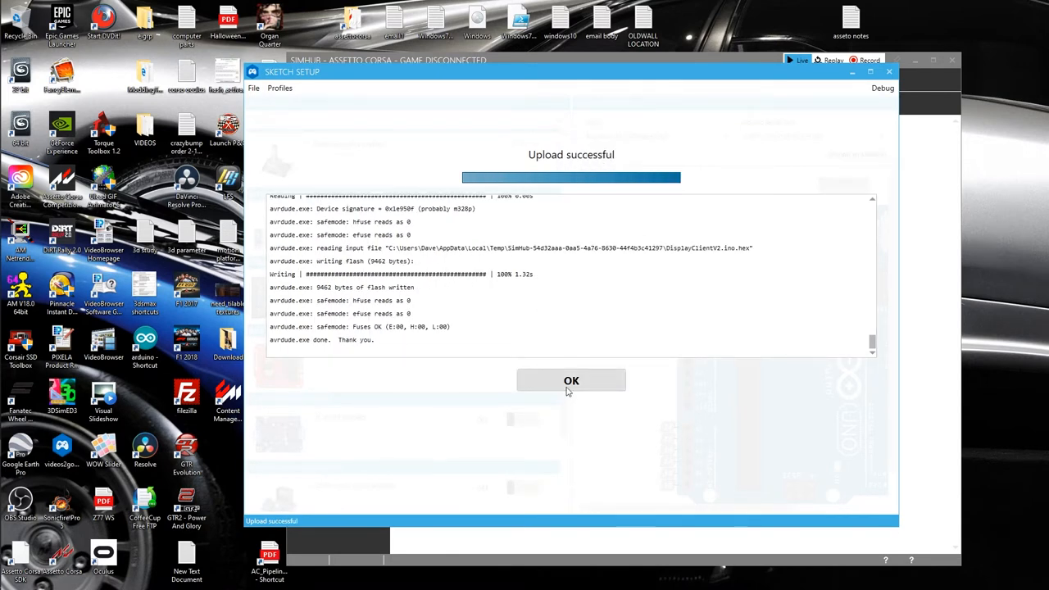
{"action": "left_click", "coordinate": [572, 380]}
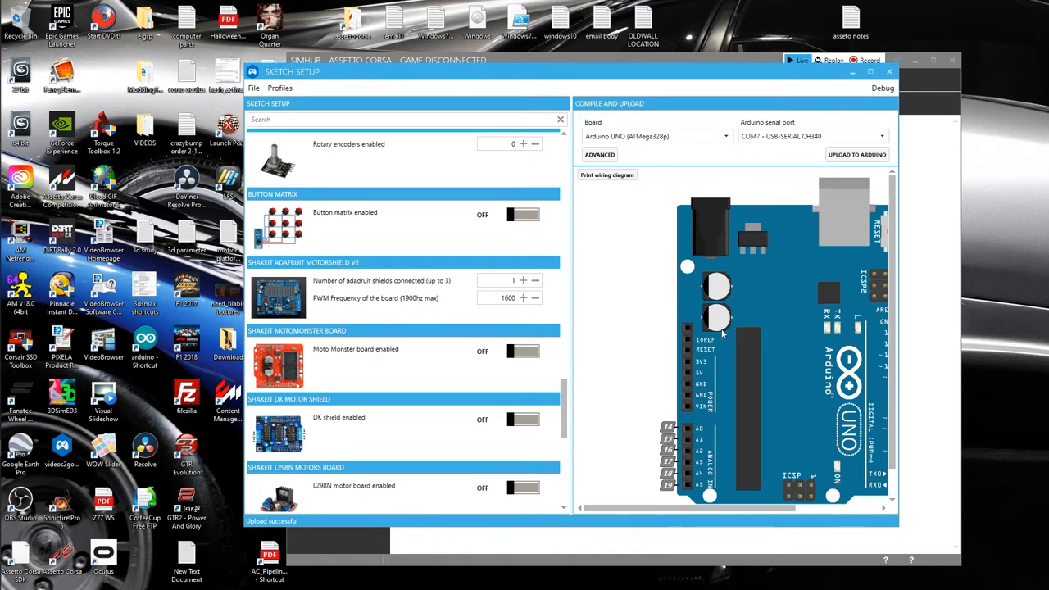
{"action": "mouse_move", "coordinate": [855, 121]}
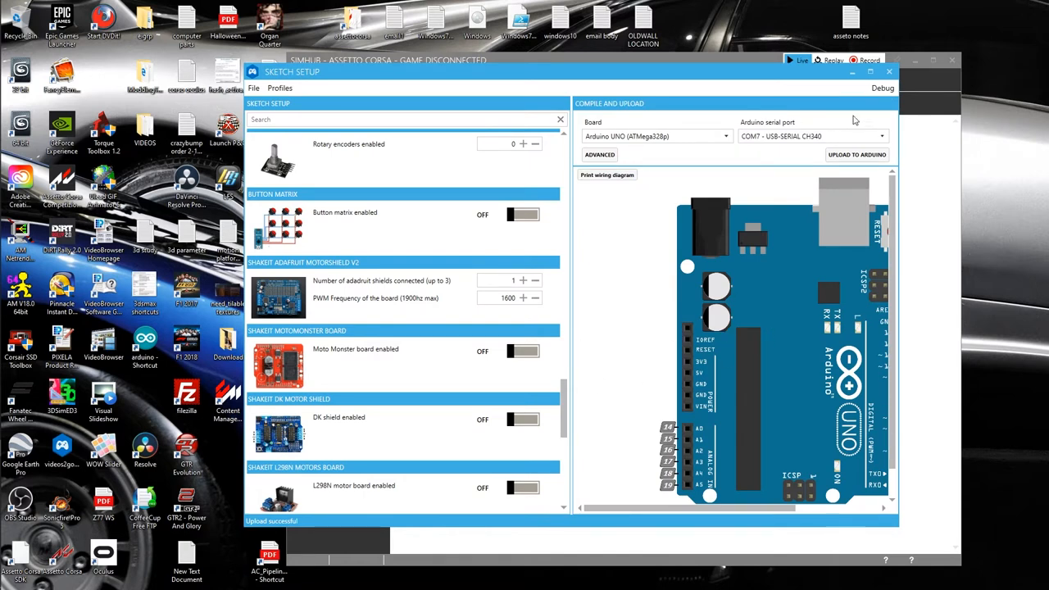
{"action": "mouse_move", "coordinate": [890, 72]}
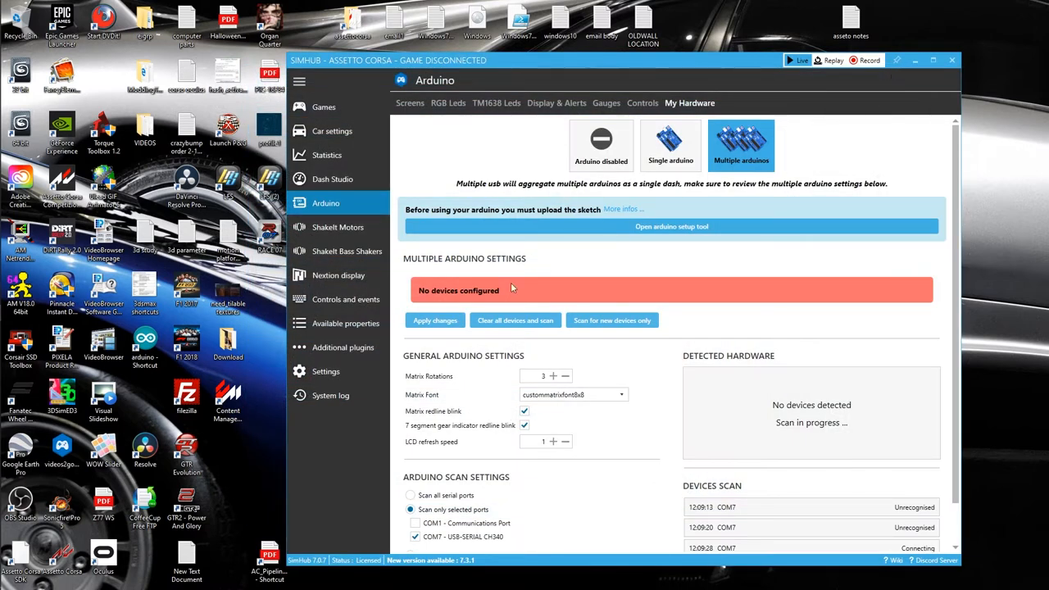
{"action": "mouse_move", "coordinate": [733, 379]}
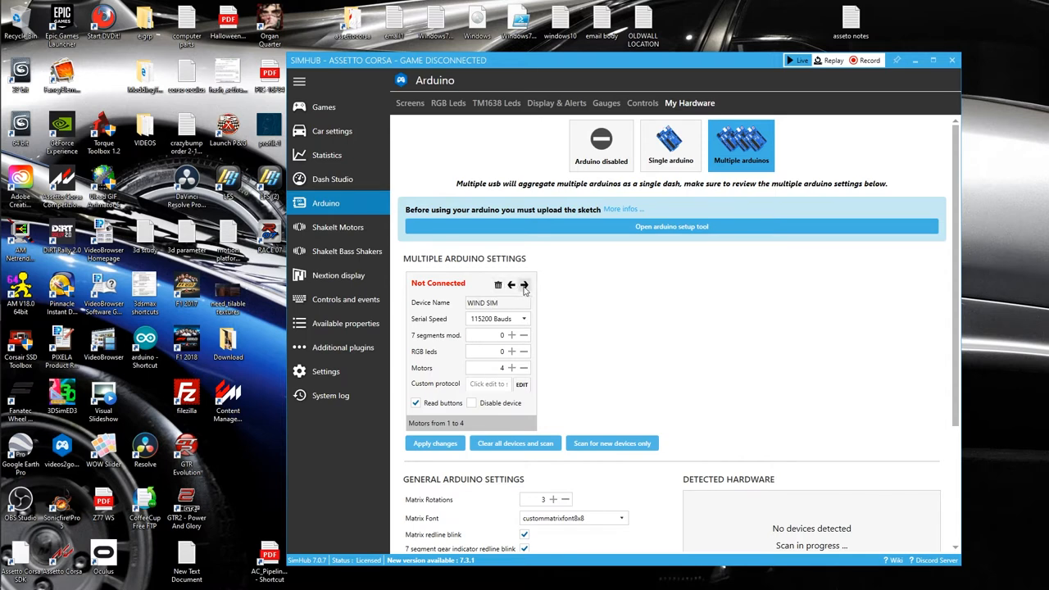
Apply the WIND SIM device settings so it connects on COM7 with 4 motors
{"action": "left_click", "coordinate": [523, 284]}
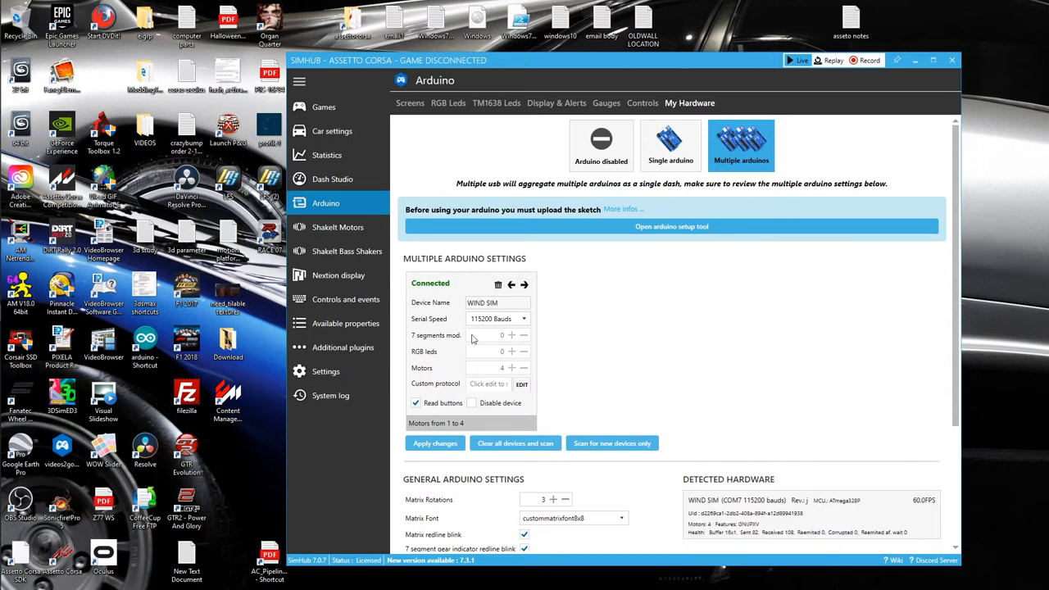
{"action": "mouse_move", "coordinate": [459, 338]}
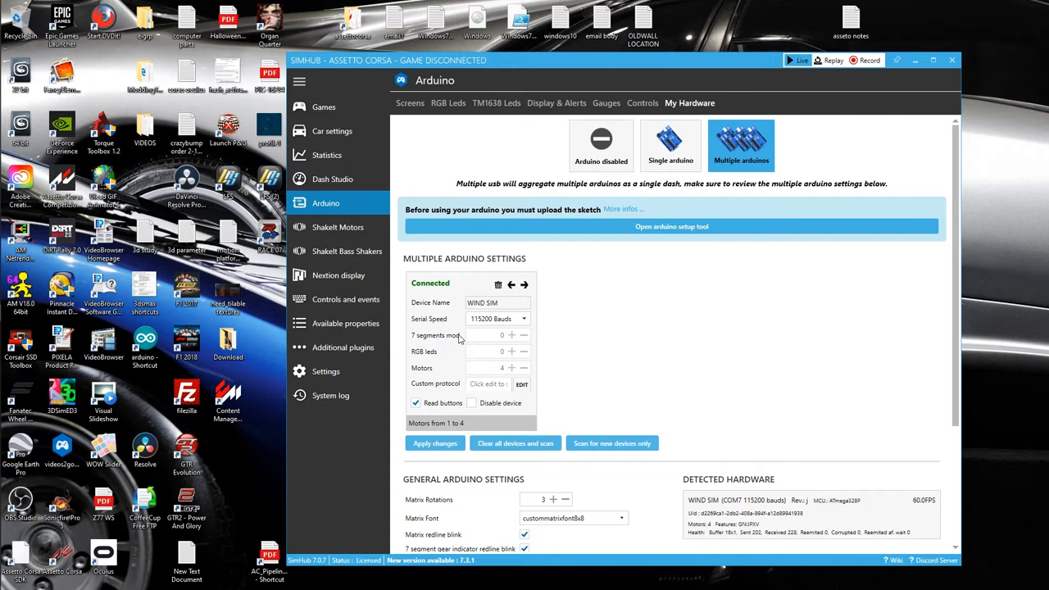
{"action": "mouse_move", "coordinate": [512, 374]}
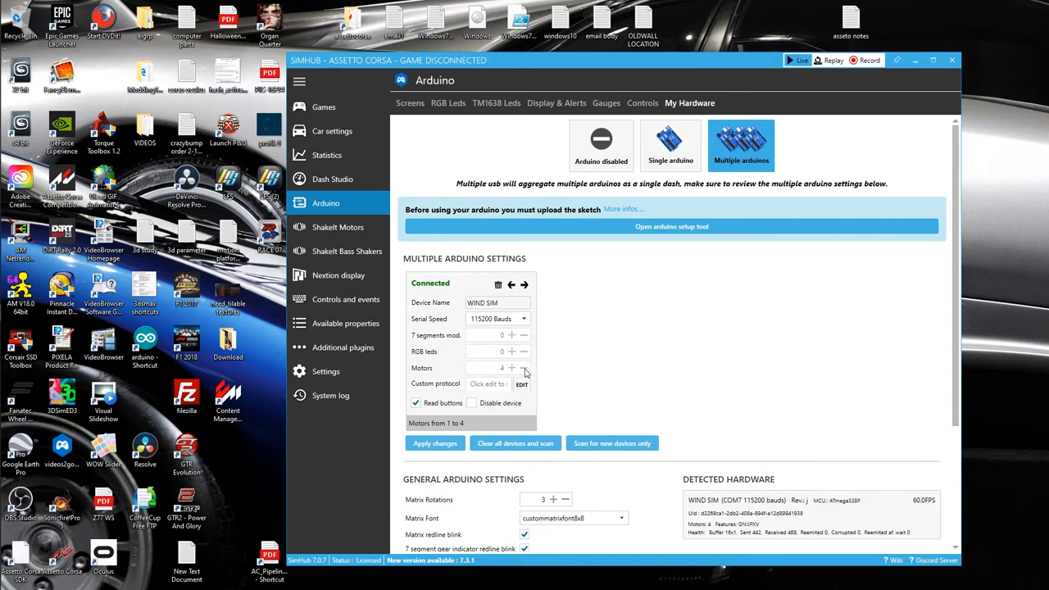
{"action": "mouse_move", "coordinate": [522, 372]}
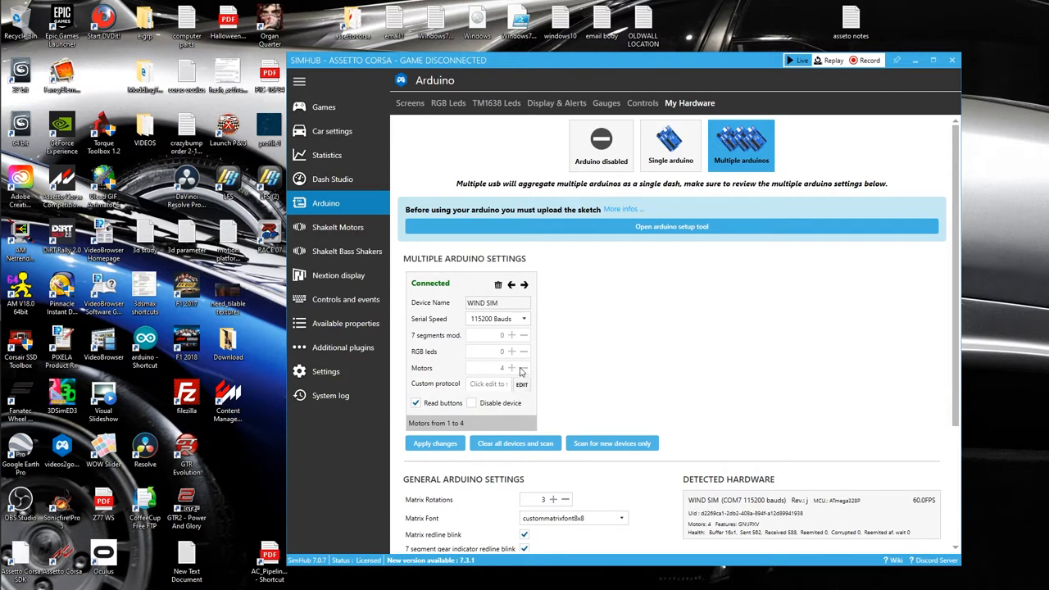
{"action": "mouse_move", "coordinate": [459, 393]}
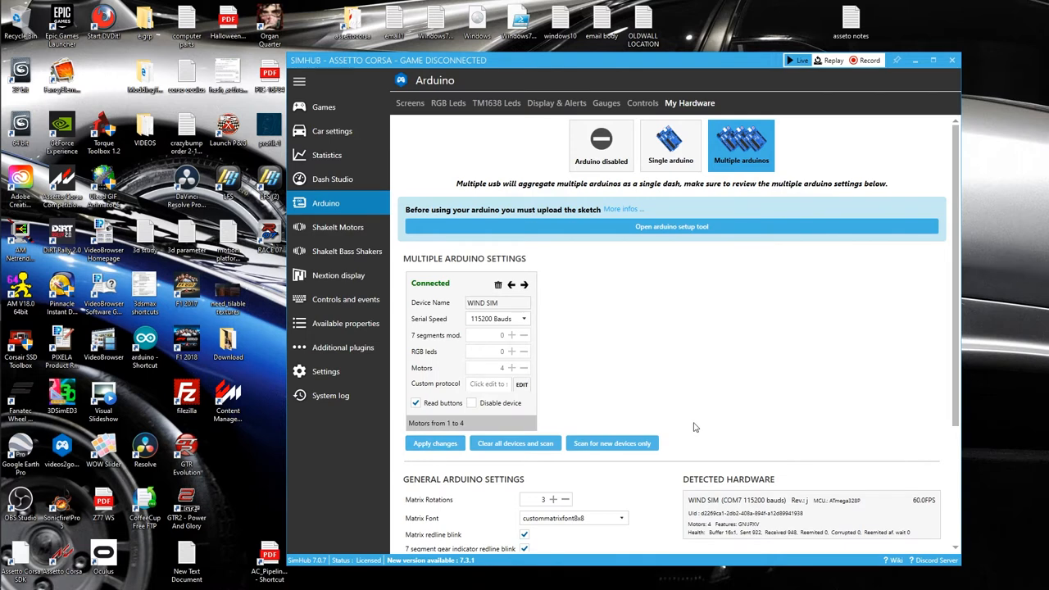
{"action": "mouse_move", "coordinate": [723, 373]}
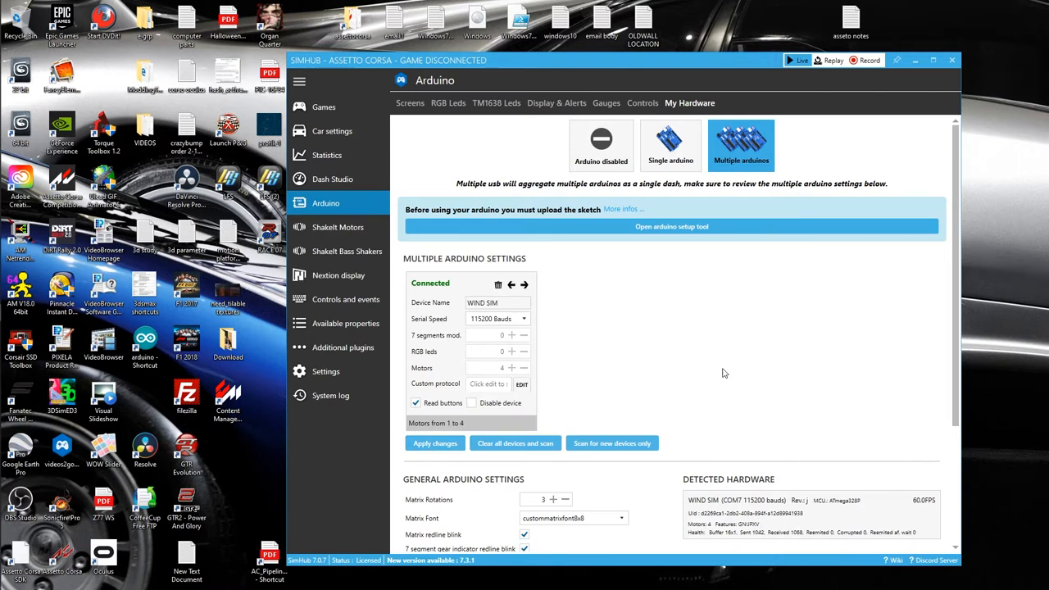
{"action": "mouse_move", "coordinate": [873, 350]}
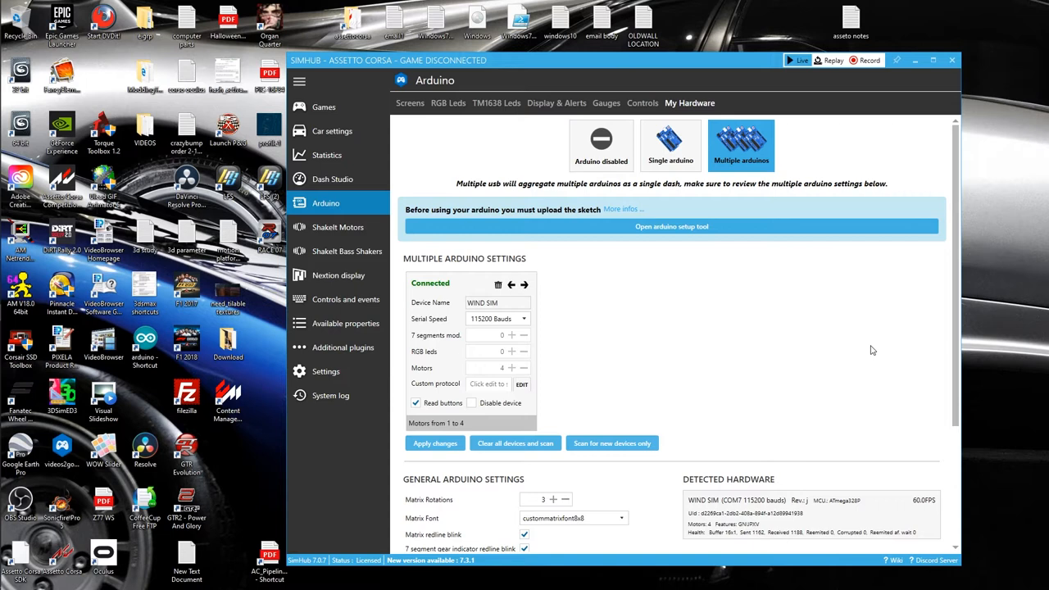
{"action": "mouse_move", "coordinate": [336, 227]}
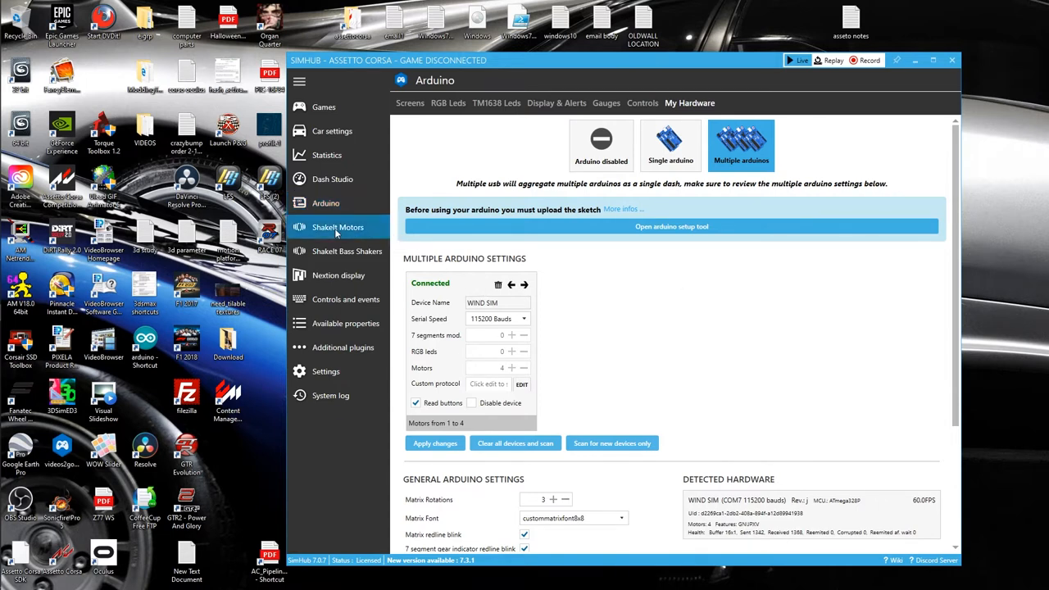
Open the ShakeIt Motors Effects Profile showing Speed and Speed With Curving enabled
{"action": "left_click", "coordinate": [337, 227]}
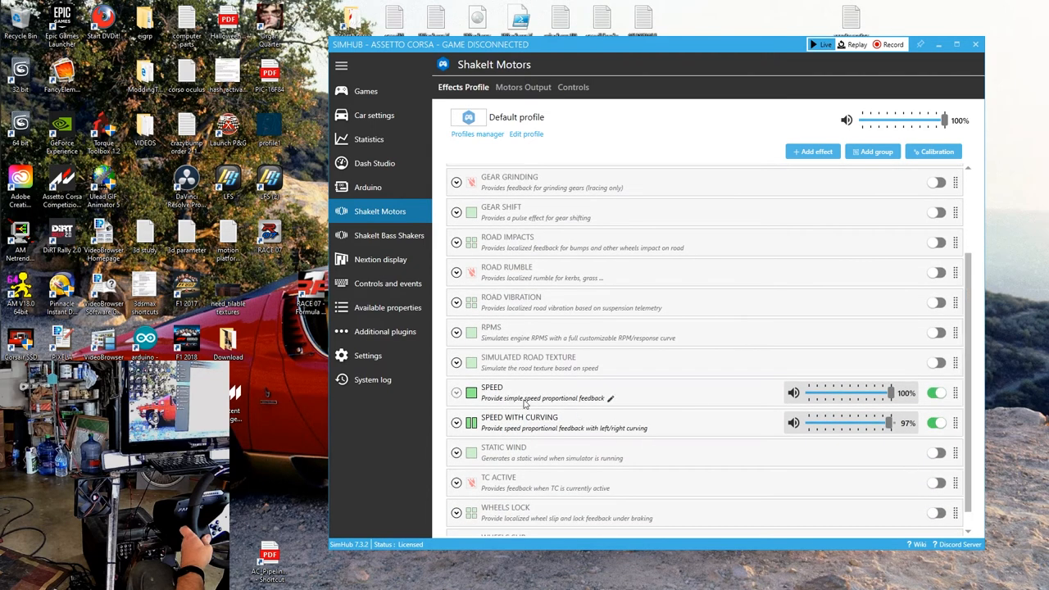
{"action": "mouse_move", "coordinate": [663, 428]}
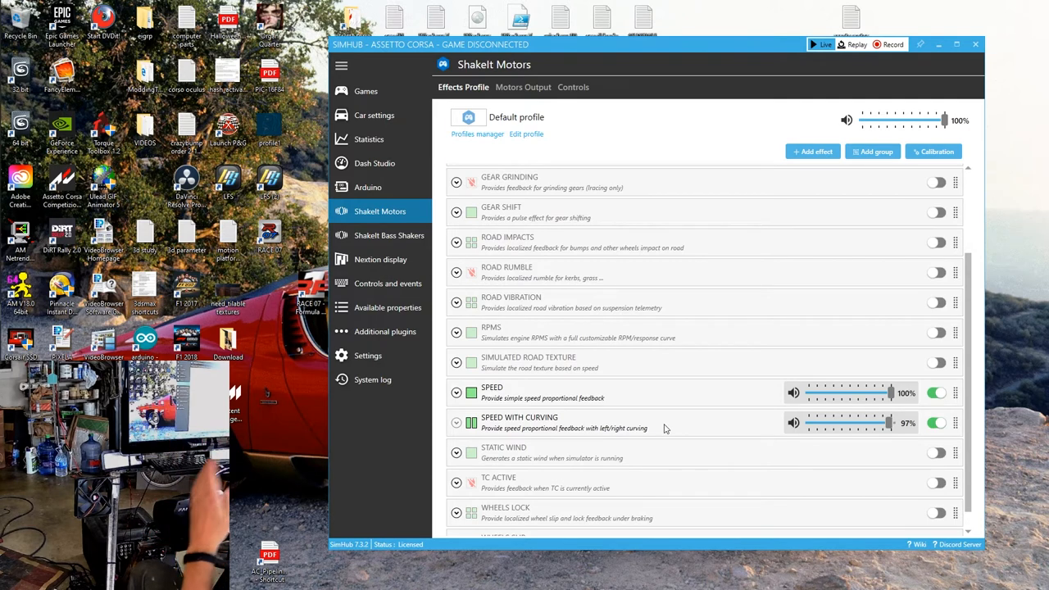
{"action": "mouse_move", "coordinate": [555, 425]}
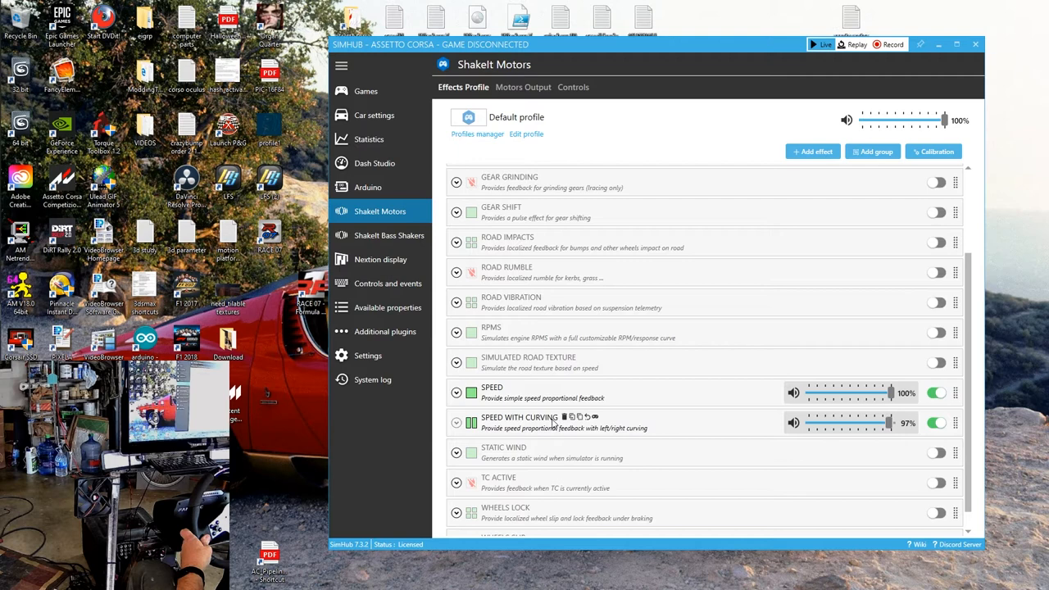
{"action": "mouse_move", "coordinate": [758, 303]}
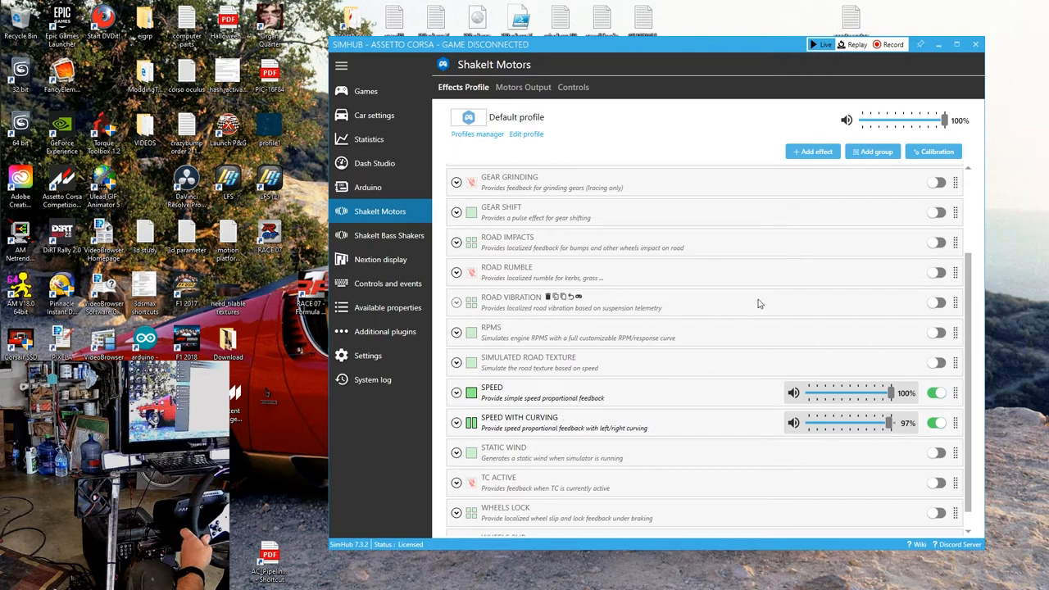
{"action": "mouse_move", "coordinate": [523, 87]}
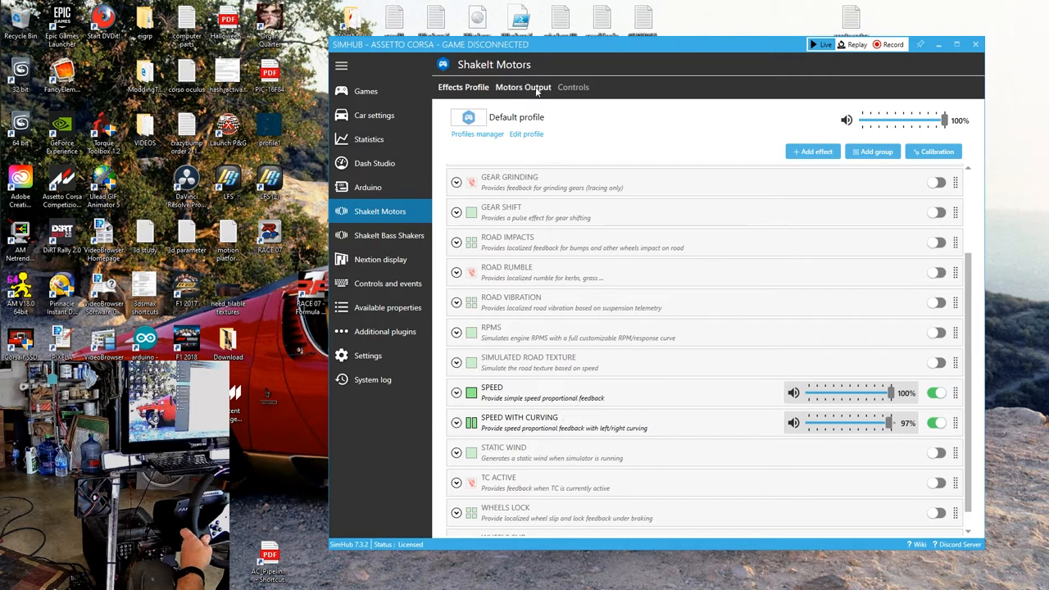
Show the Arduino Motors and Fans channel matrix, with Speed effects routed to channels 1–2
{"action": "left_click", "coordinate": [522, 87]}
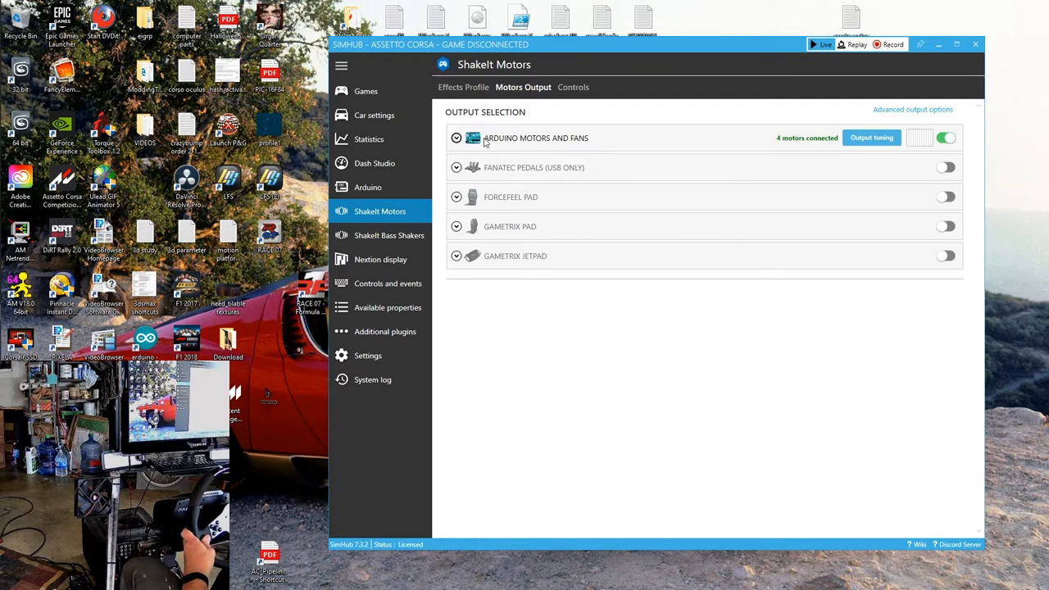
{"action": "mouse_move", "coordinate": [507, 191]}
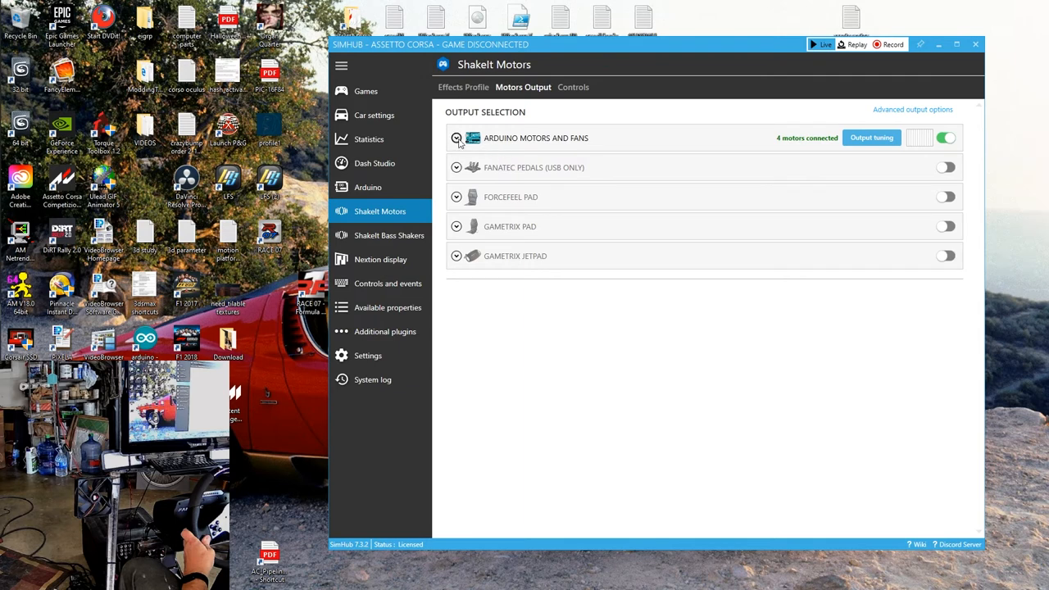
{"action": "left_click", "coordinate": [457, 138]}
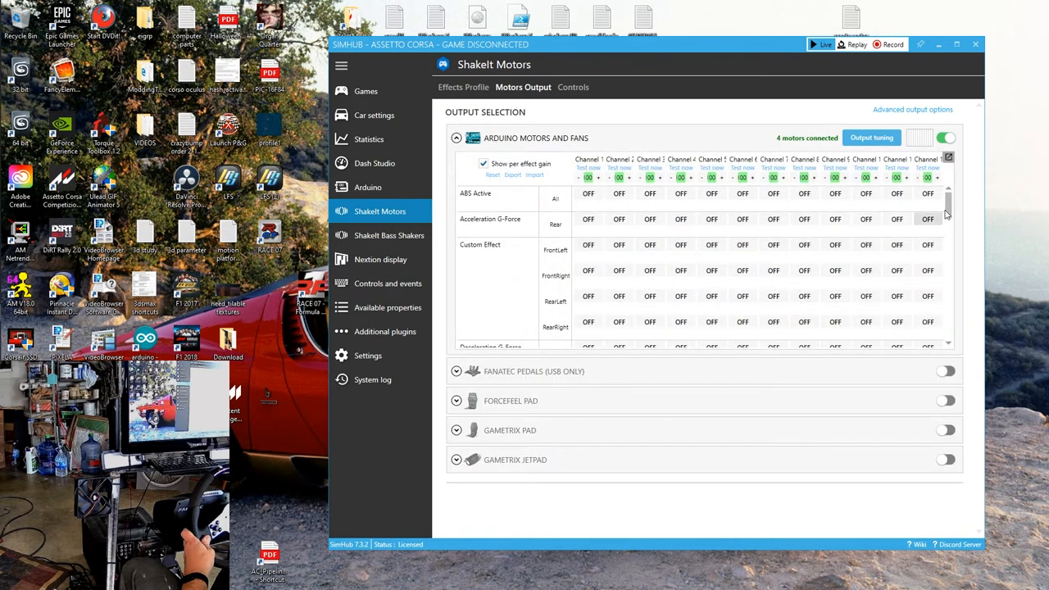
{"action": "scroll", "scroll_direction": "down", "scroll_amount": 3}
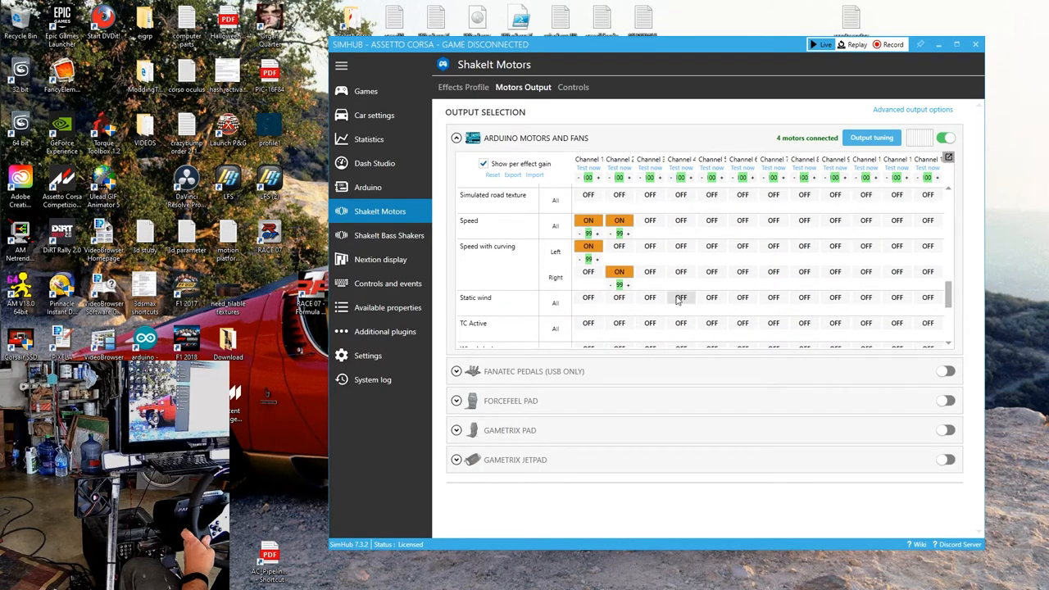
{"action": "left_click", "coordinate": [463, 87]}
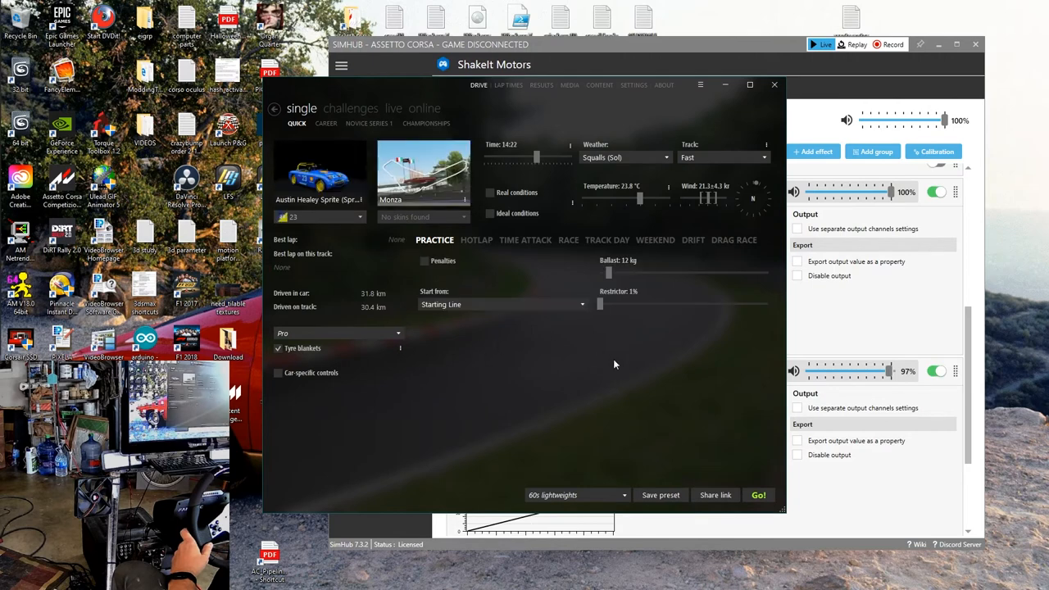
{"action": "mouse_move", "coordinate": [726, 465]}
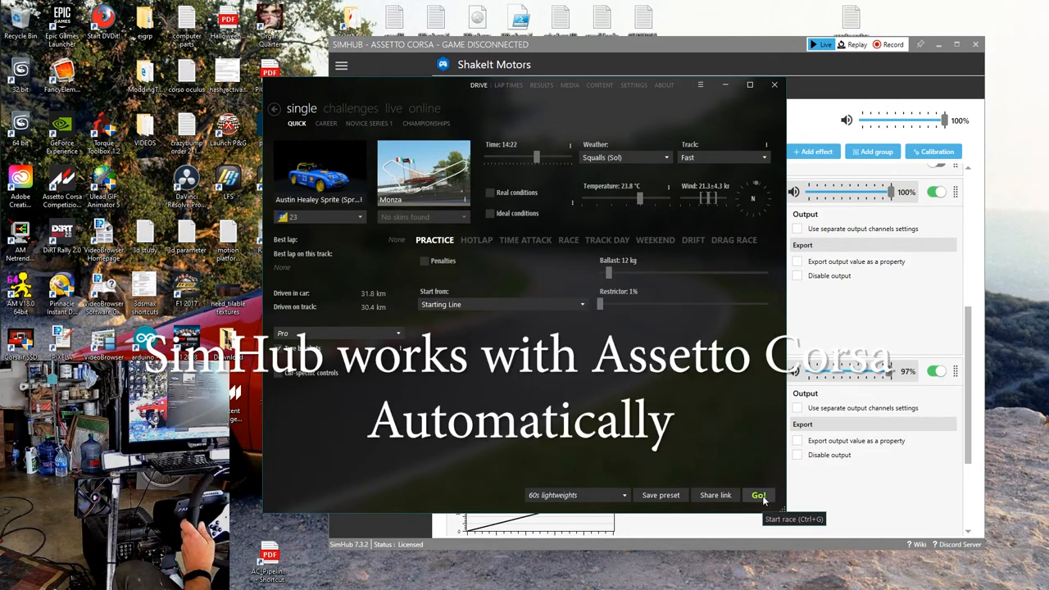
Launch the Austin Healey Sprite practice session at Monza with Go!
{"action": "left_click", "coordinate": [758, 495]}
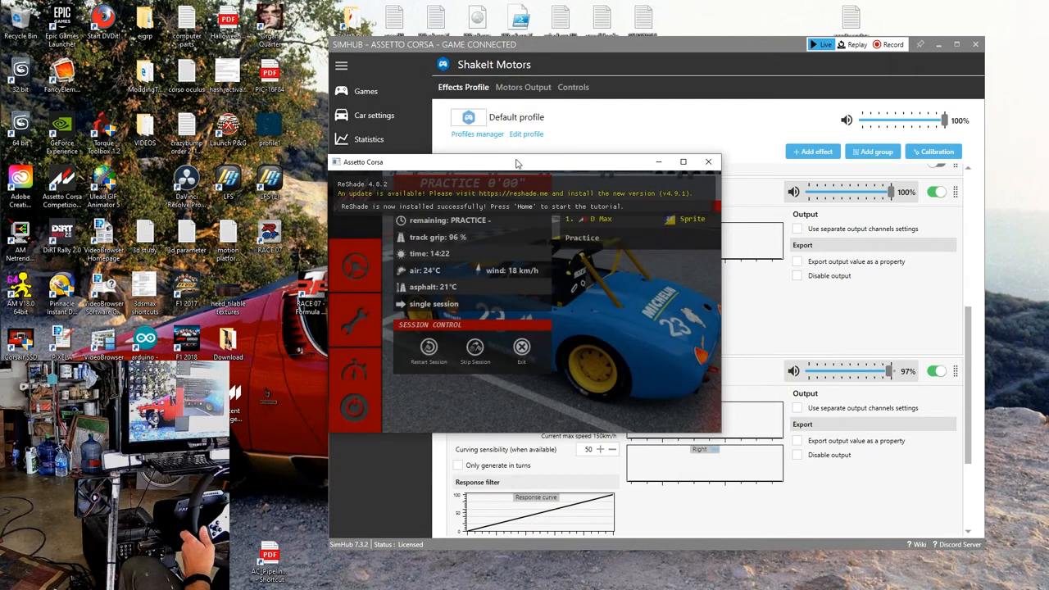
{"action": "left_click_drag", "start_coordinate": [517, 161], "coordinate": [213, 169]}
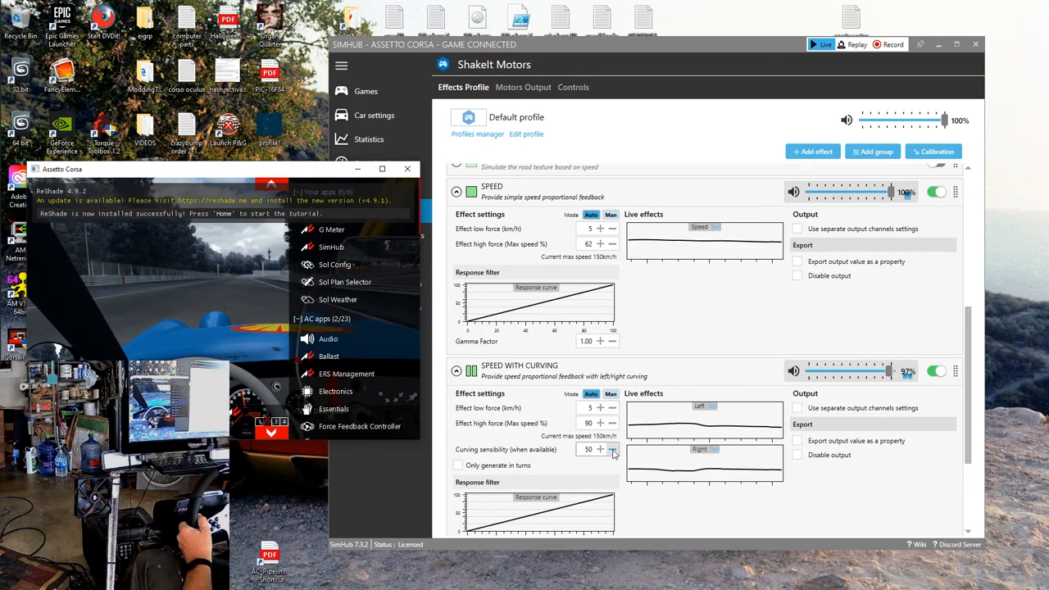
Adjust Speed With Curving sensibility down to 37, then up to 56
{"action": "left_click", "coordinate": [612, 449]}
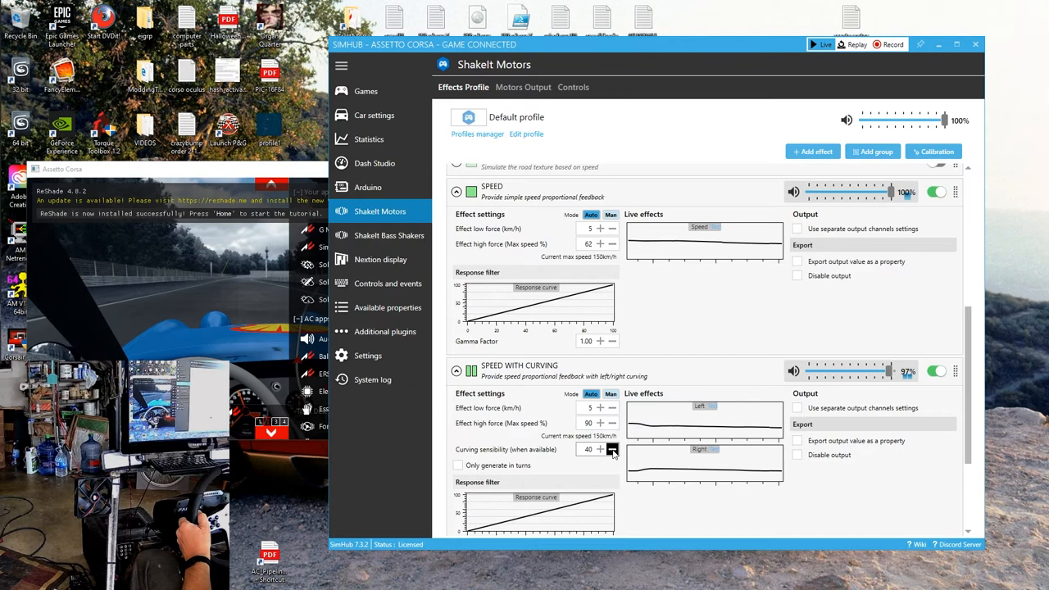
{"action": "left_click", "coordinate": [612, 449]}
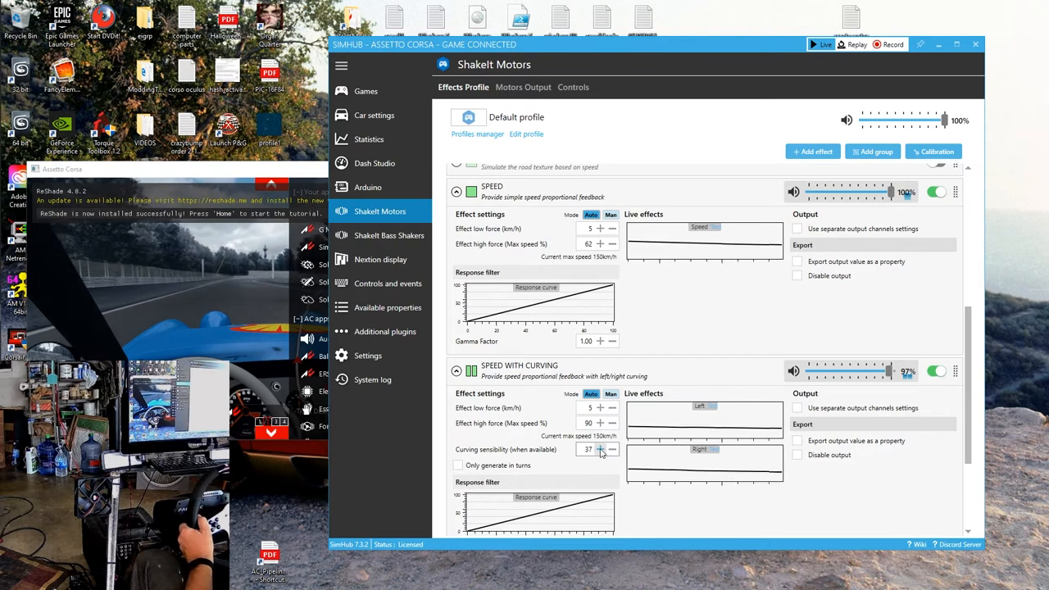
{"action": "left_click", "coordinate": [600, 449]}
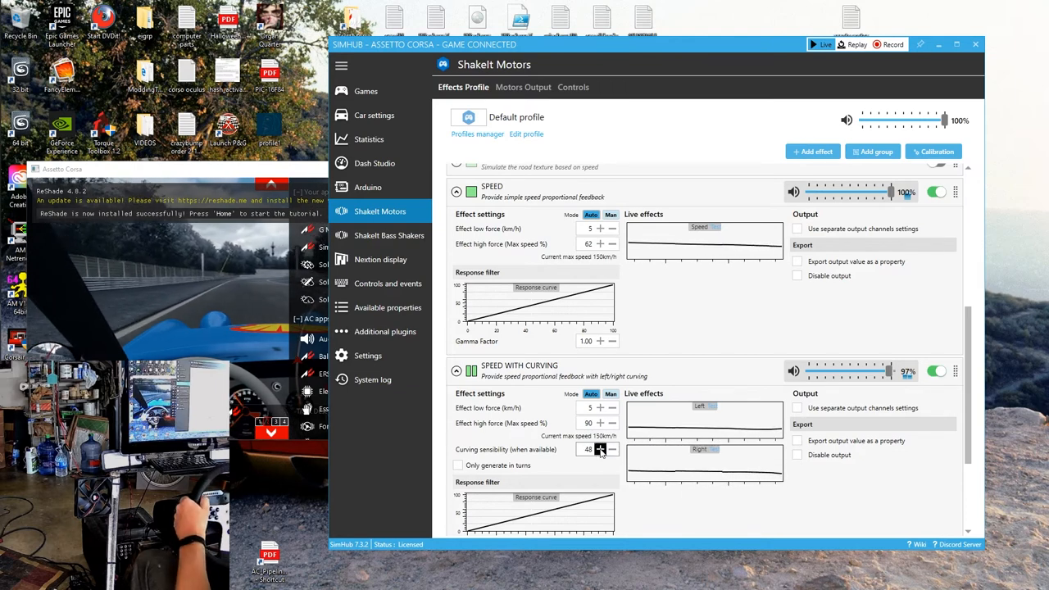
{"action": "left_click", "coordinate": [601, 449]}
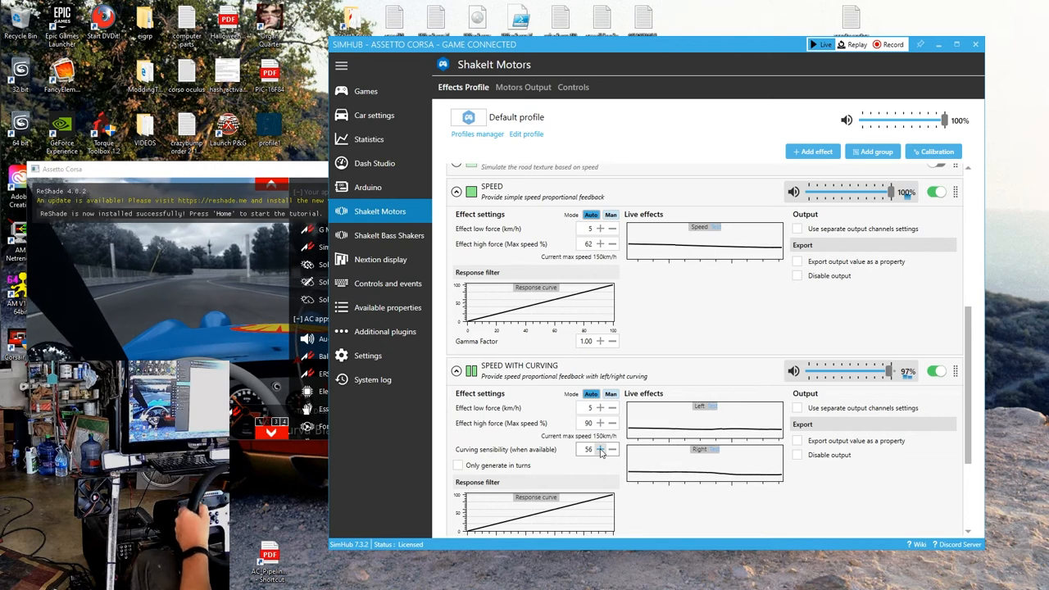